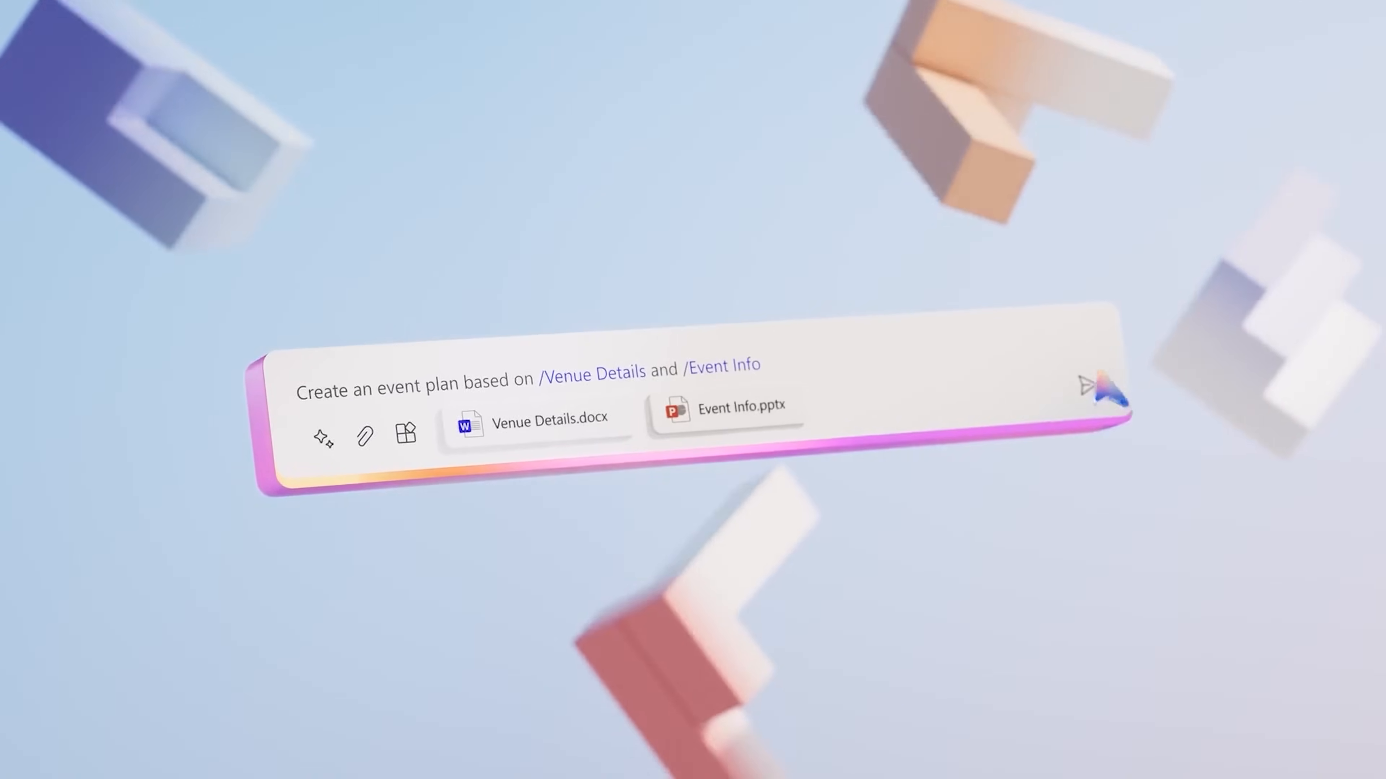
Have Copilot recap the Teams meeting so far.
click(1095, 390)
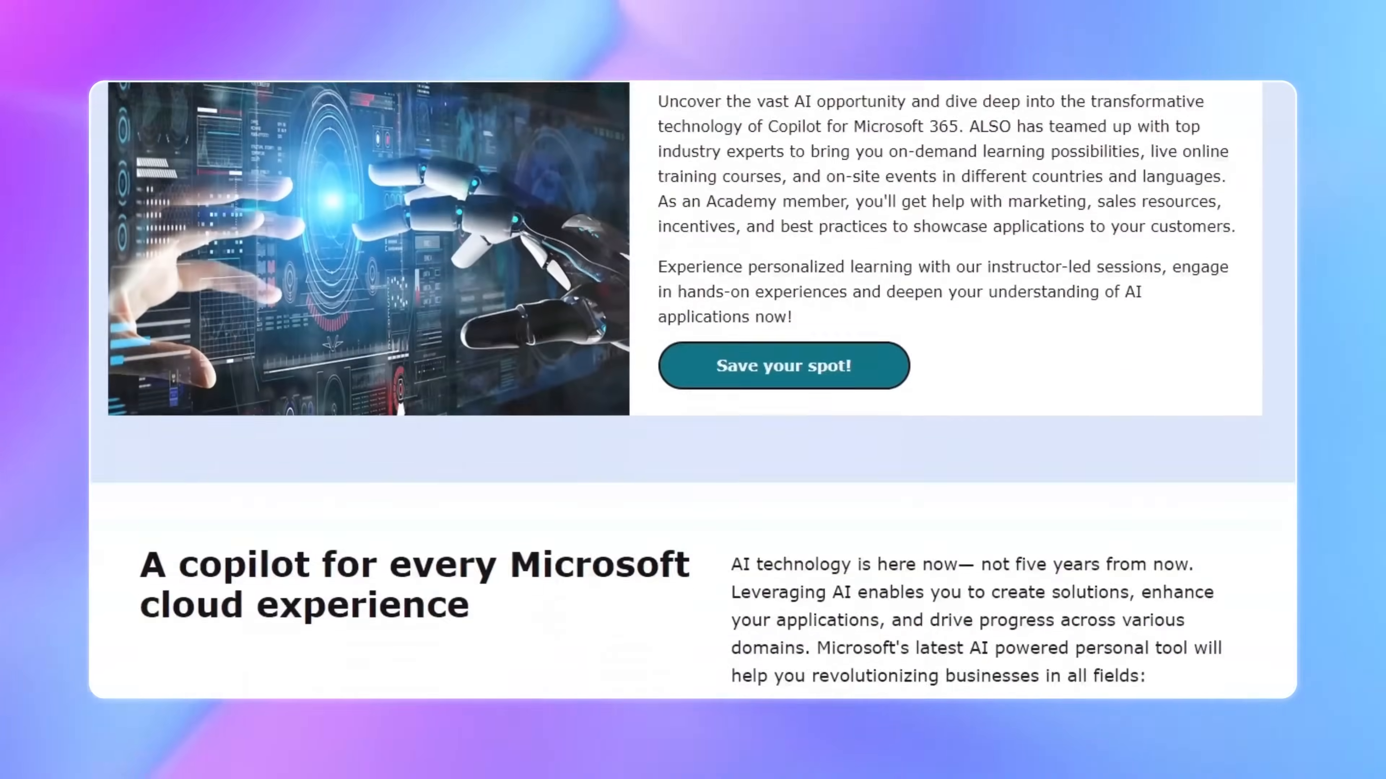
scroll(down, 3)
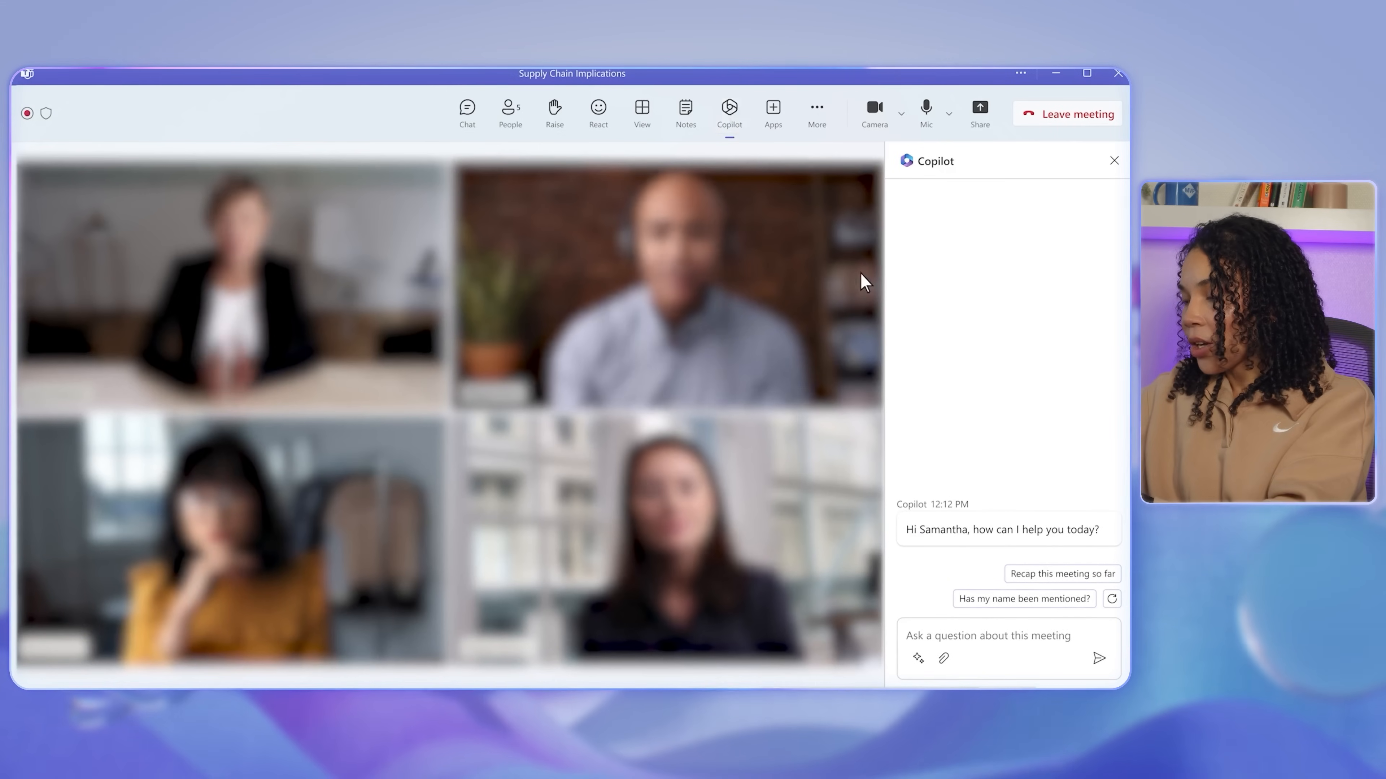
click(1063, 574)
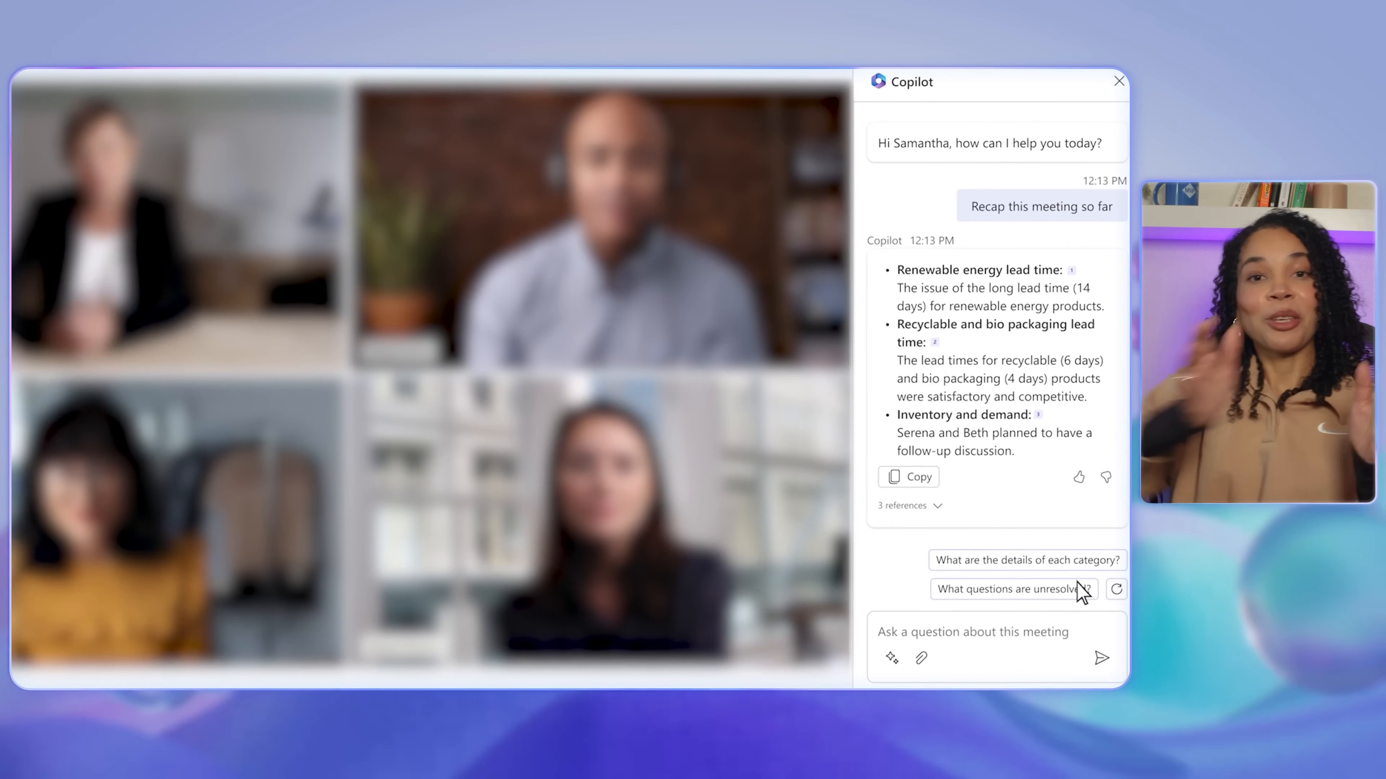
Ask Copilot 'How does the group feel about the inventory status?' and which questions remain unresolved.
text(How does the group feel about the inventory status?)
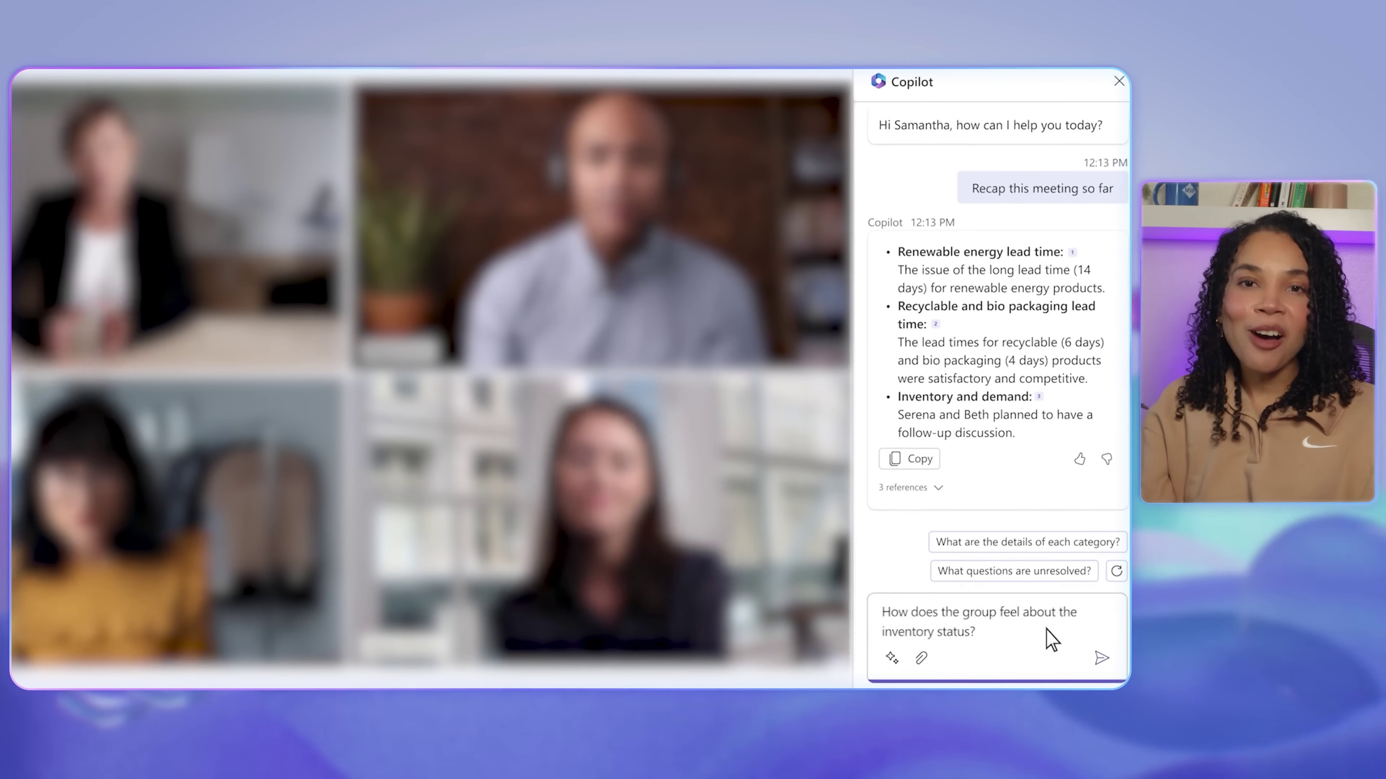
click(1103, 659)
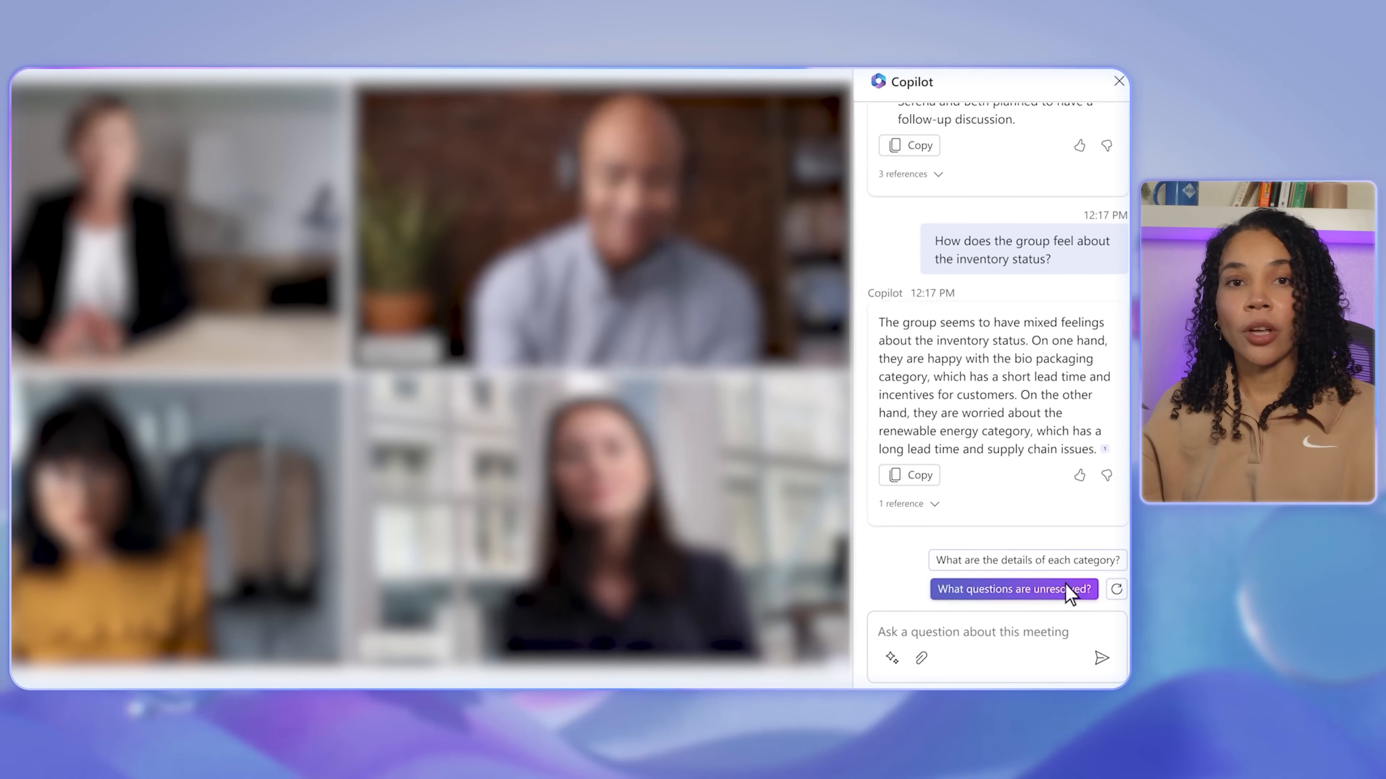
click(1012, 589)
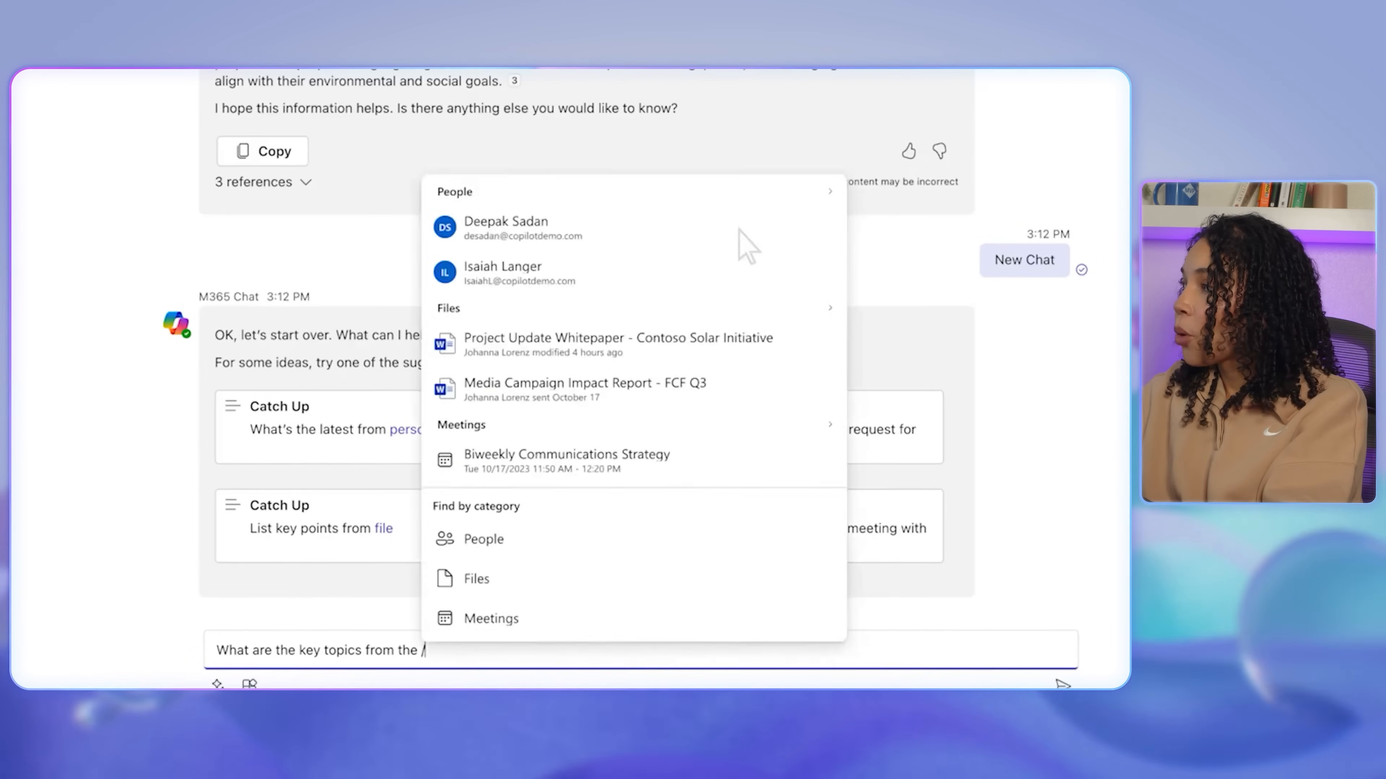
mouse_move(580, 482)
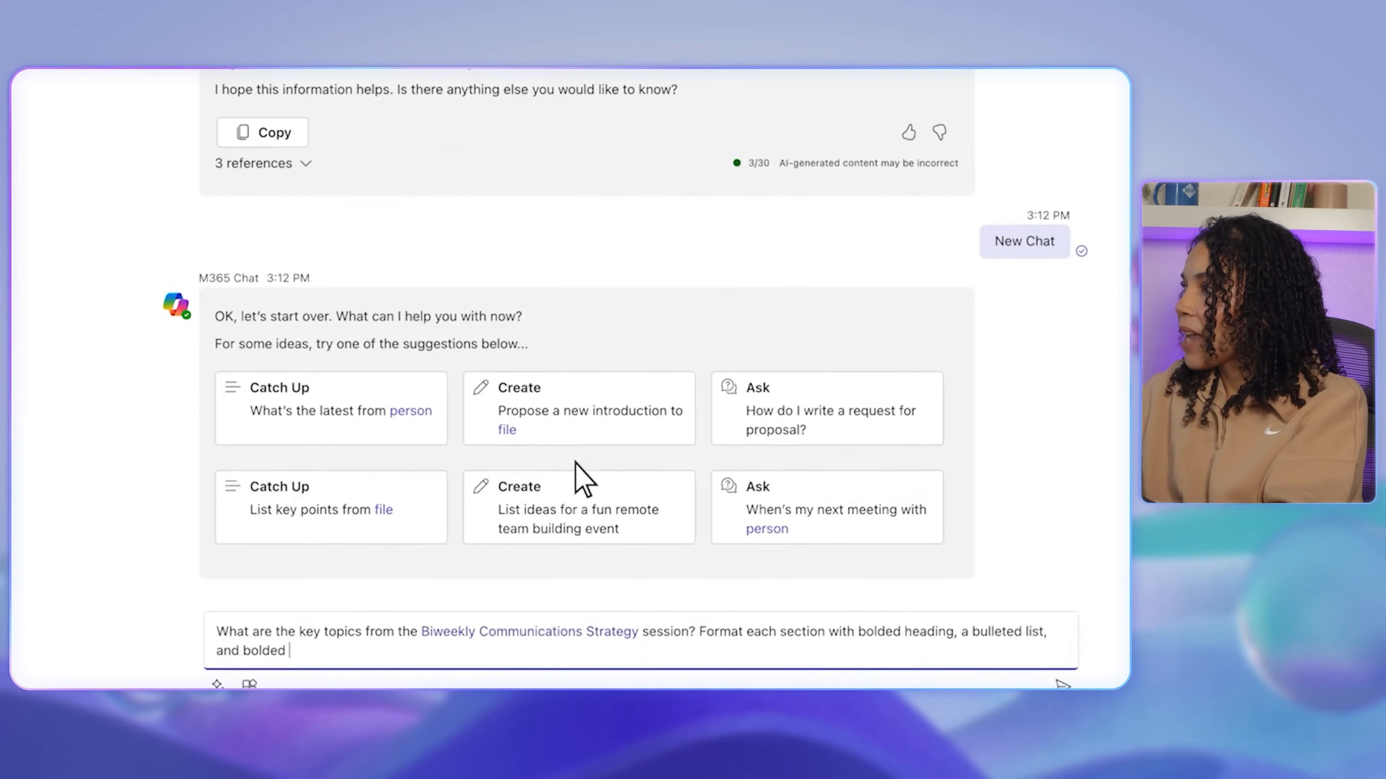
Send the request for the Biweekly Communications Strategy session's key topics with bold headings and bullets.
key(Enter)
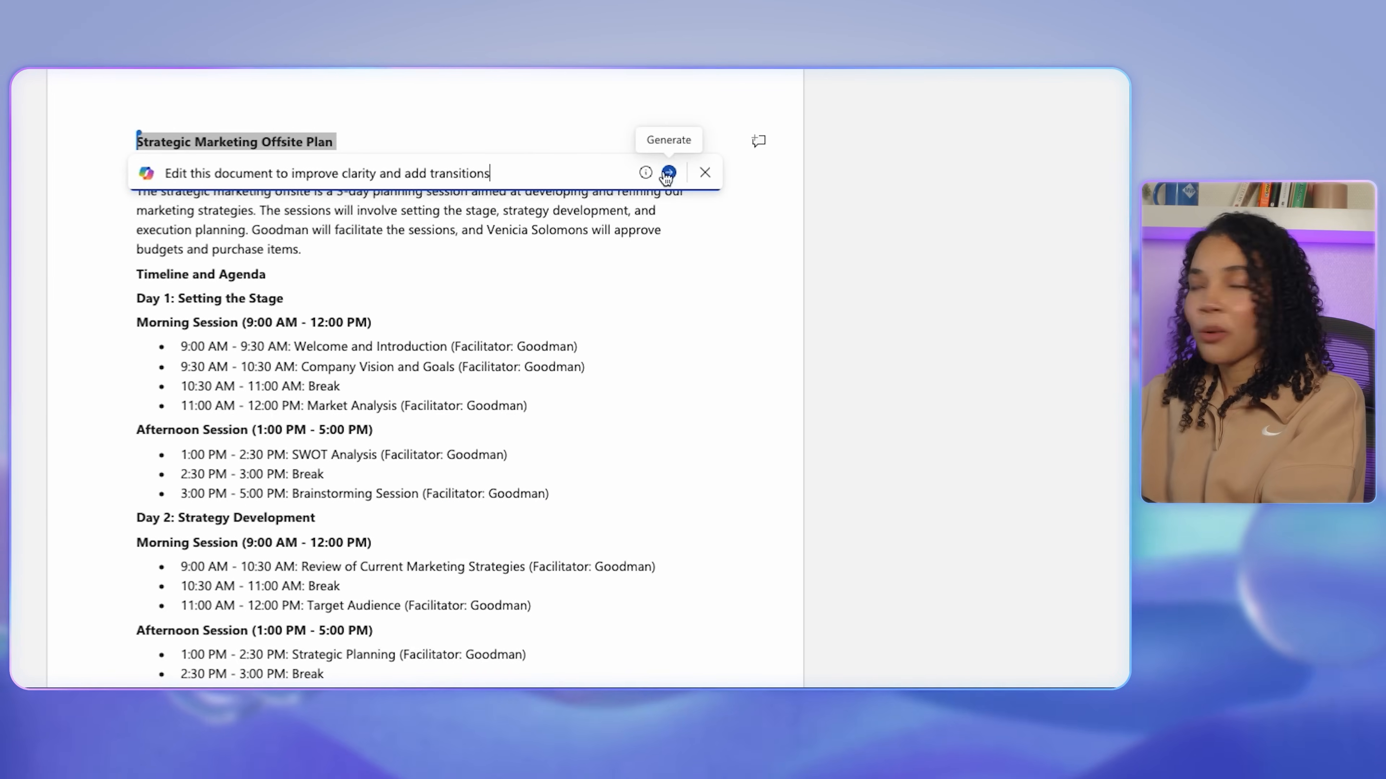
Generate Copilot's clarity-and-transitions rewrite of the offsite plan and keep it.
click(669, 173)
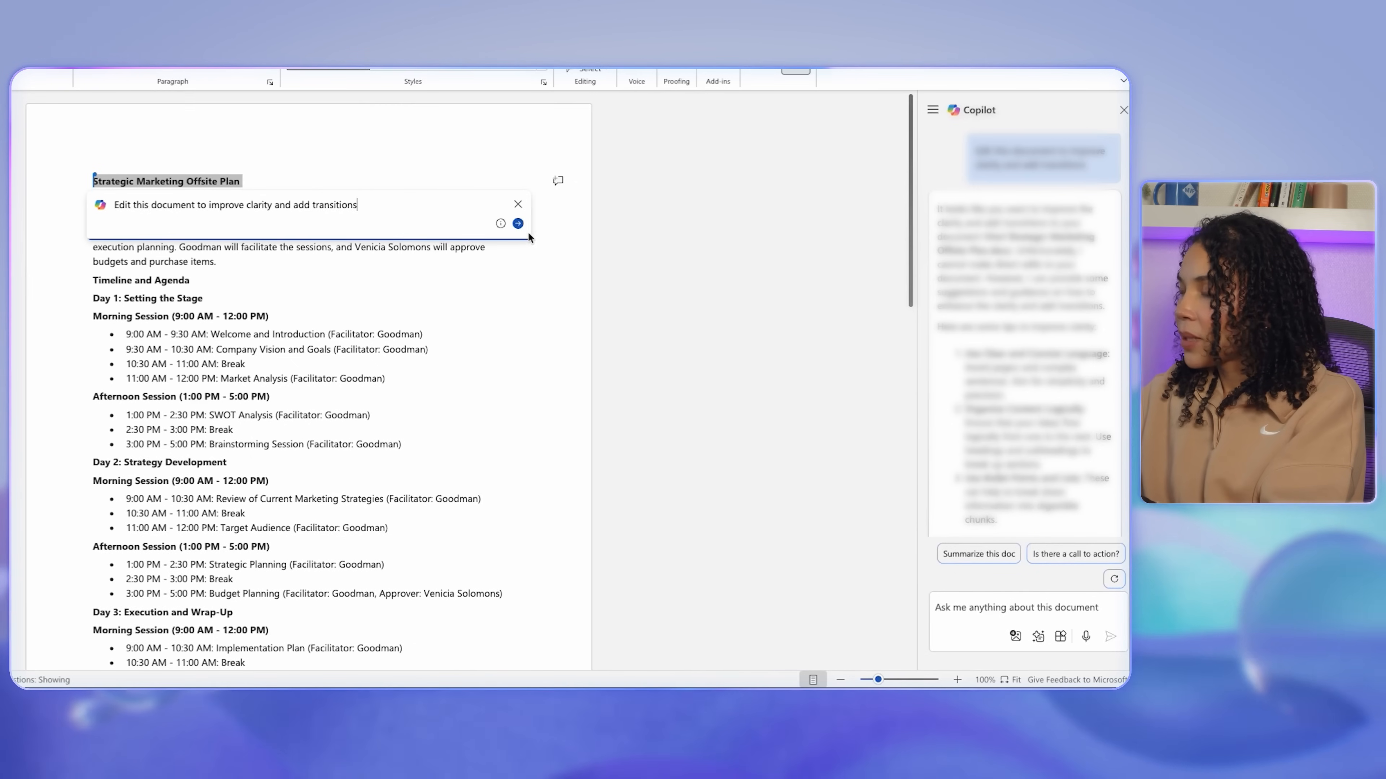
click(518, 224)
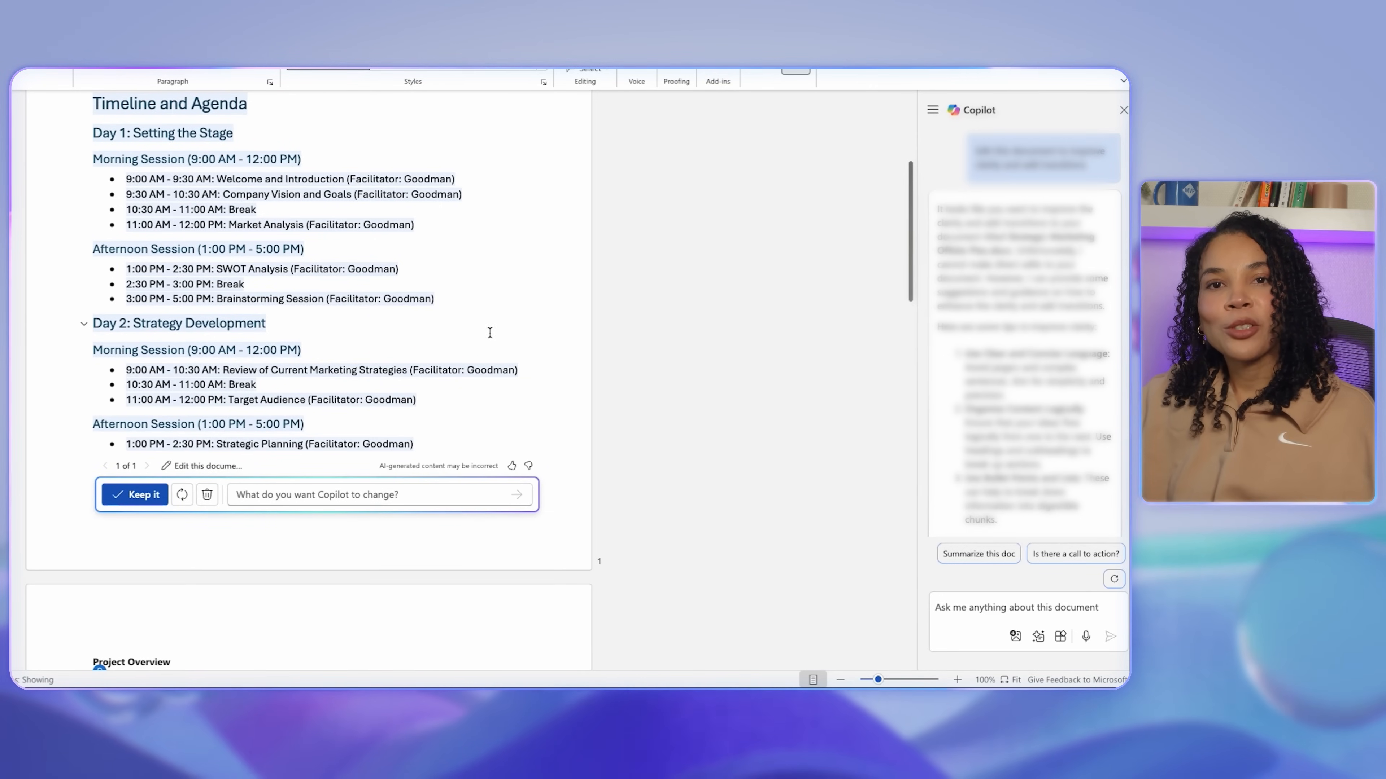
click(134, 494)
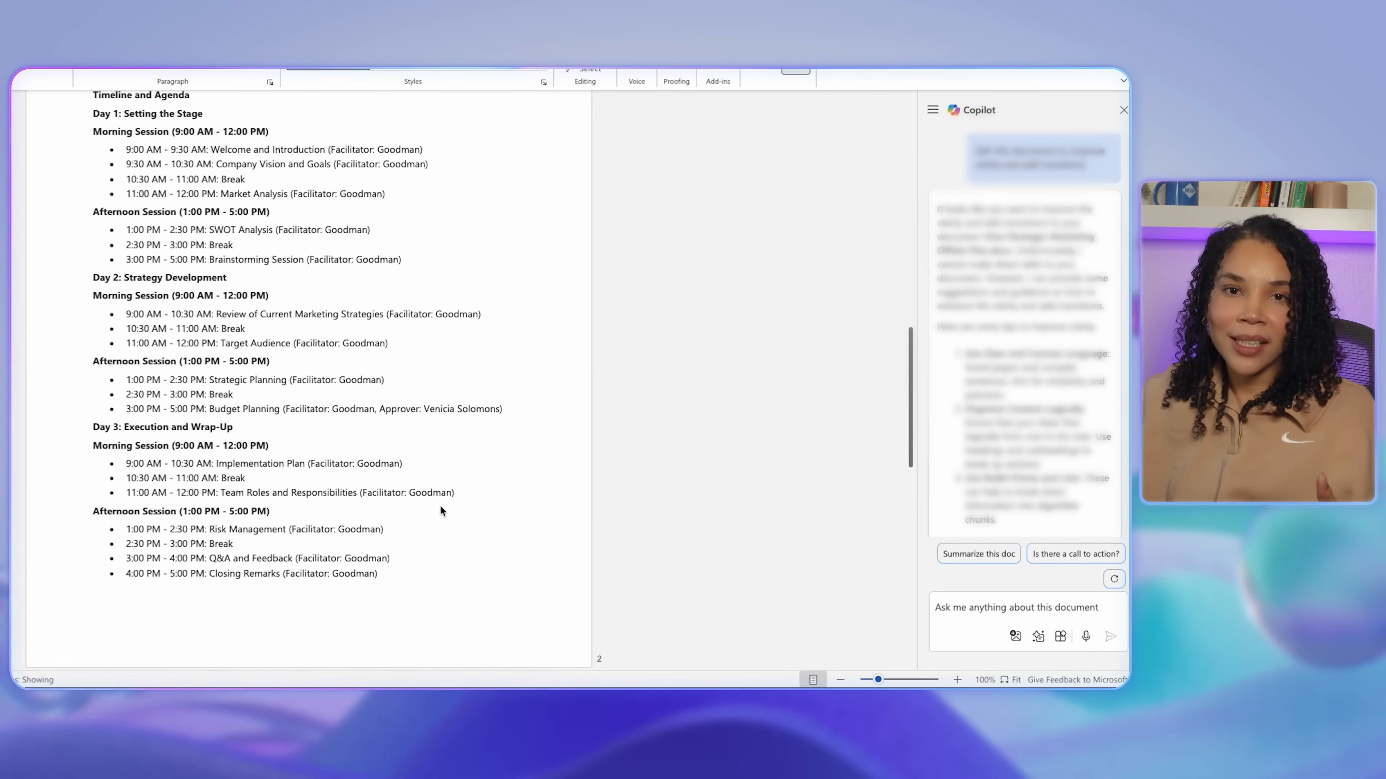
Review the restyled document and begin a new Copilot prompt starting 'Please high'.
scroll(down, 3)
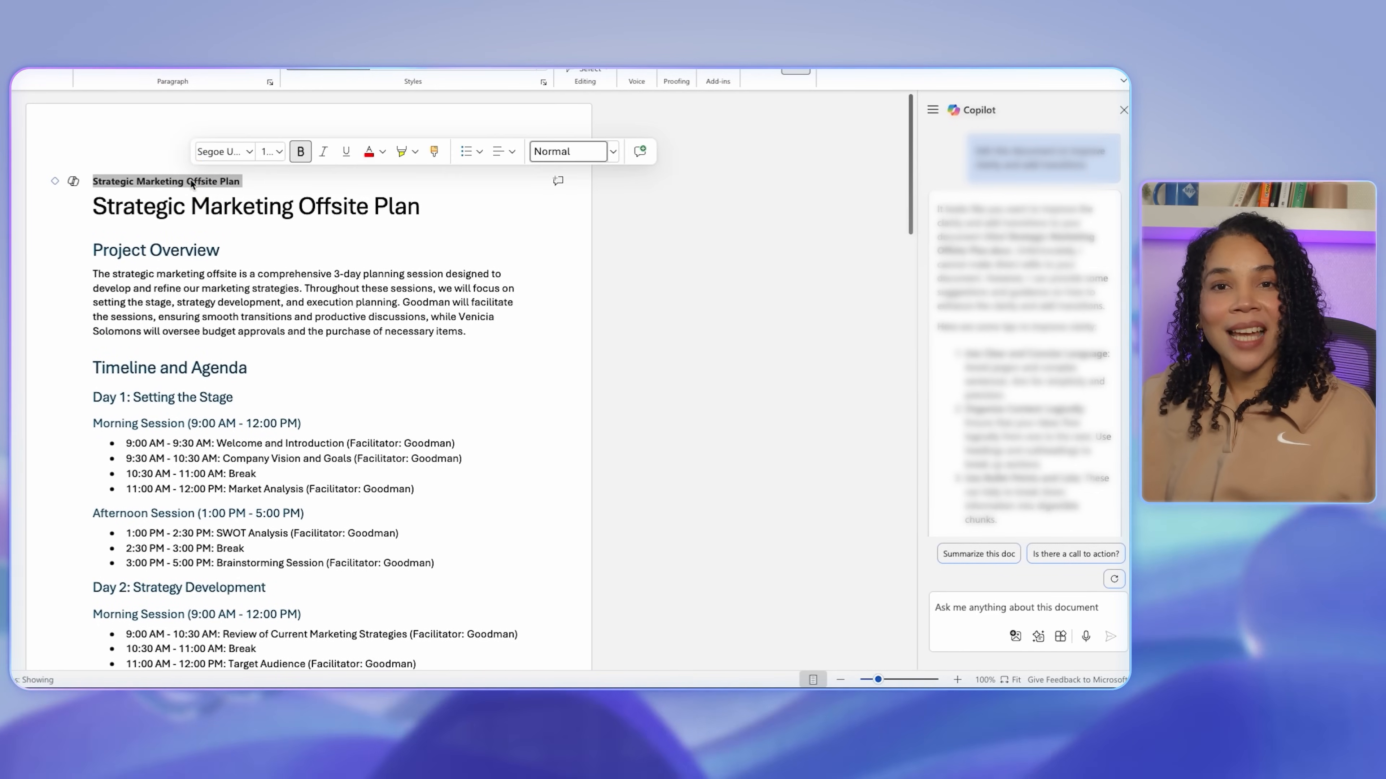
scroll(down, 3)
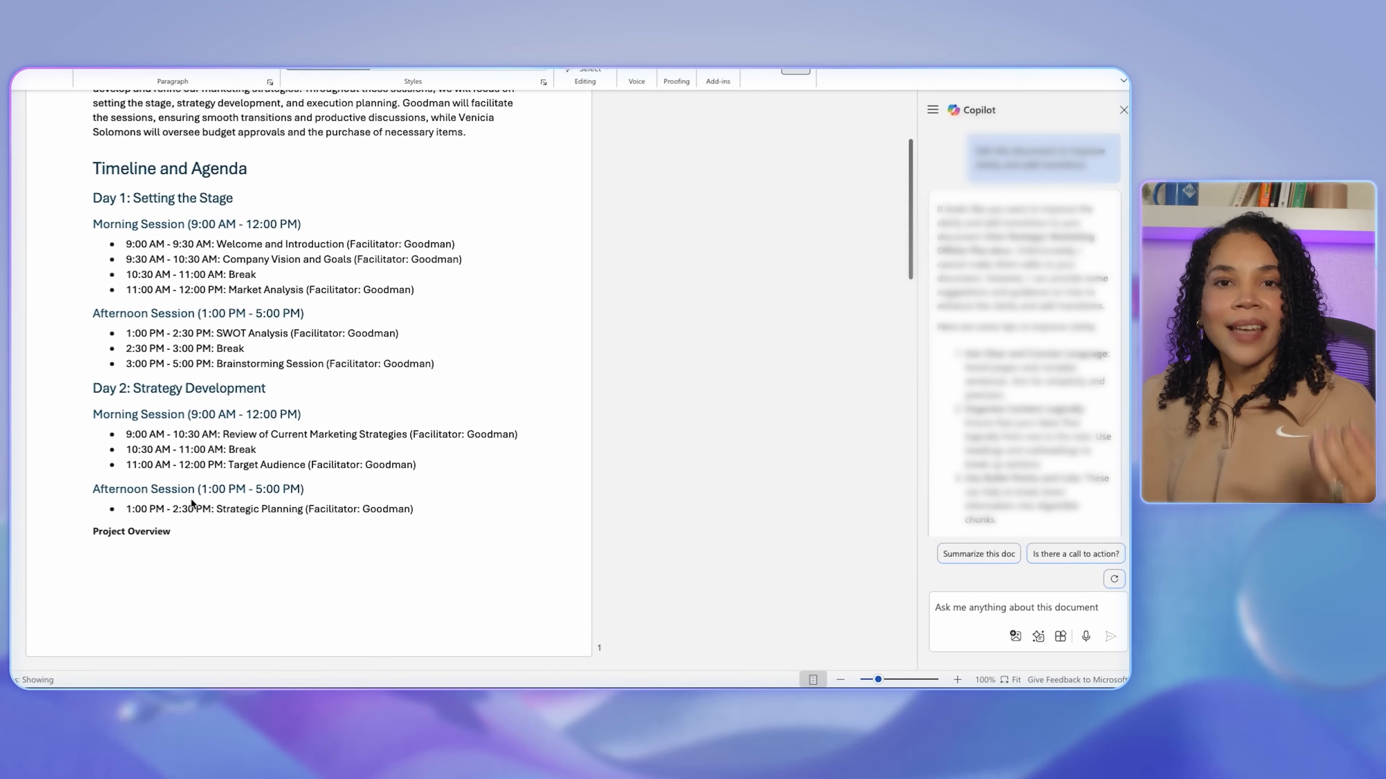
text(Please high)
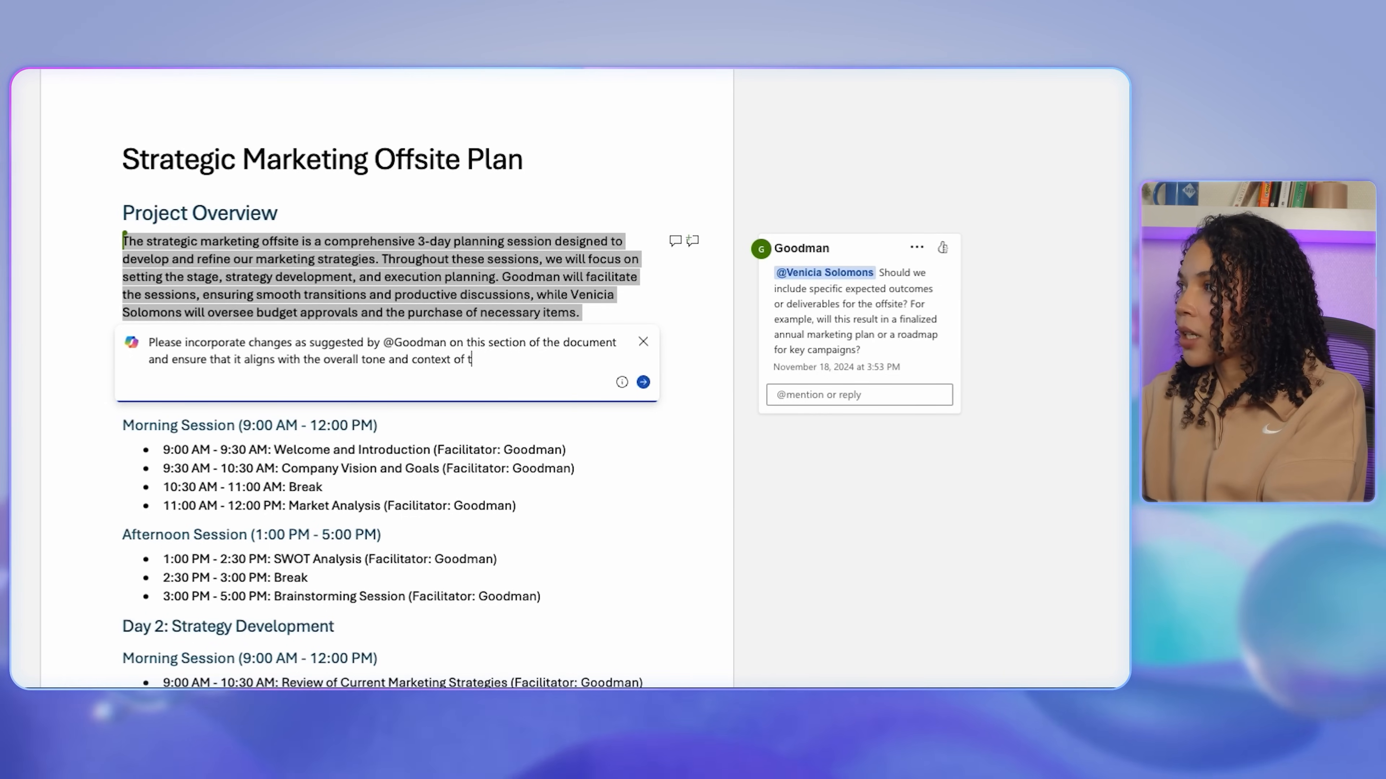
Have Copilot revise the Project Overview to incorporate the comment's suggestions and keep the new version.
text(he document.)
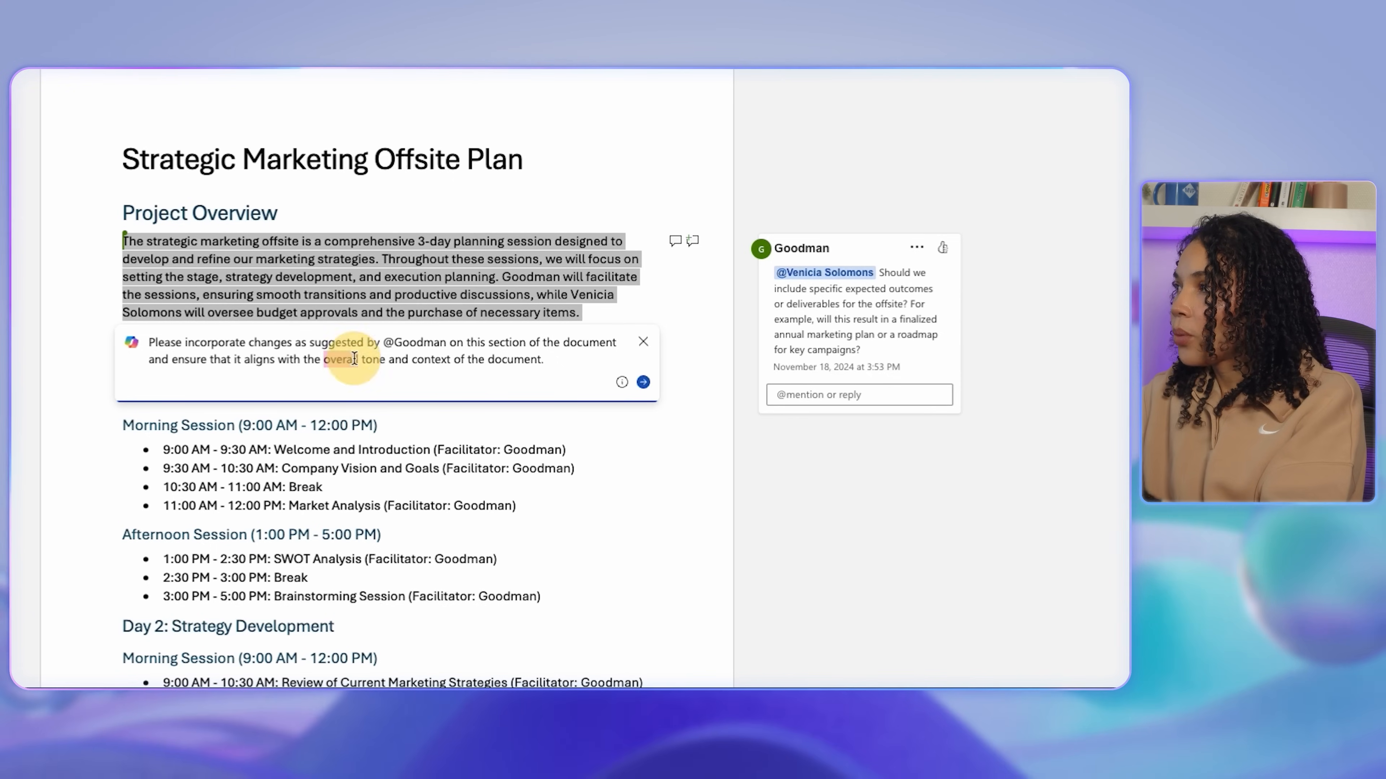
click(642, 383)
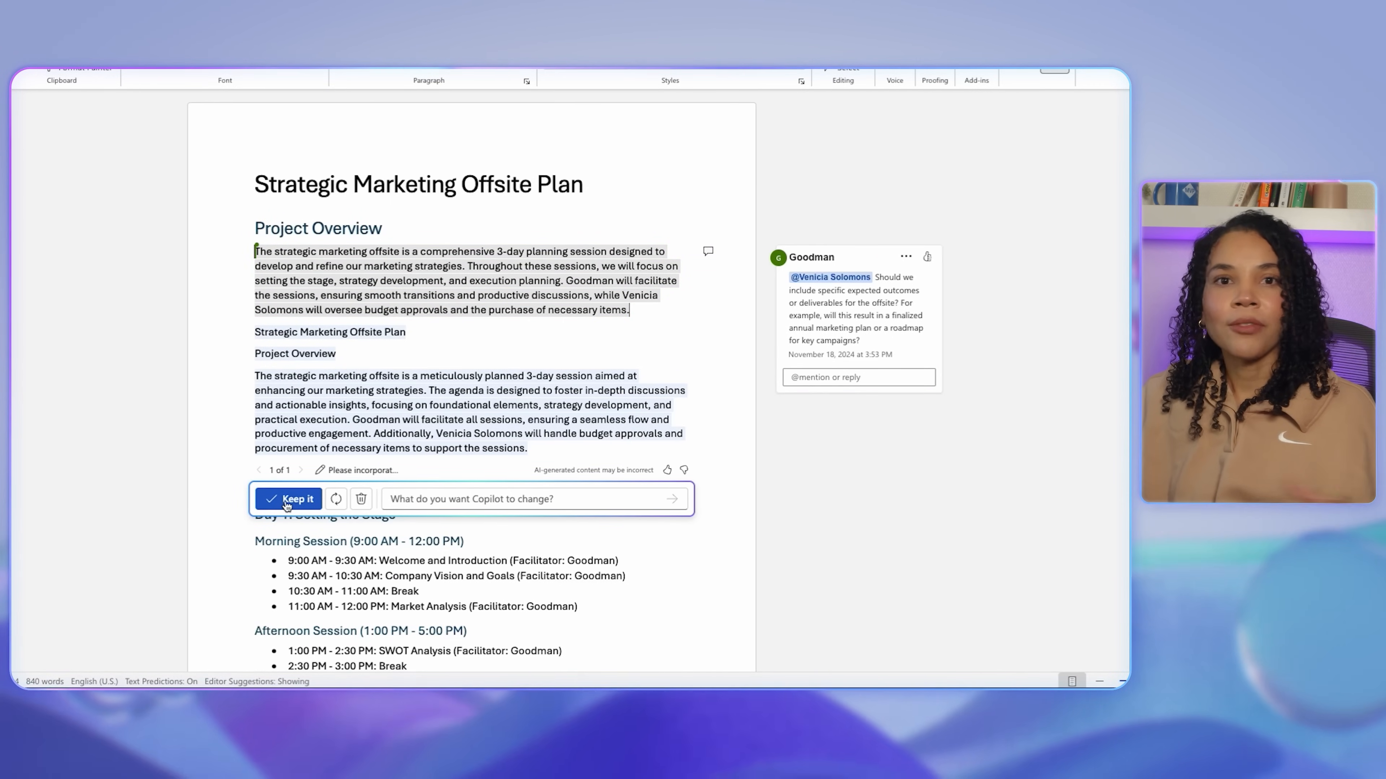
click(288, 500)
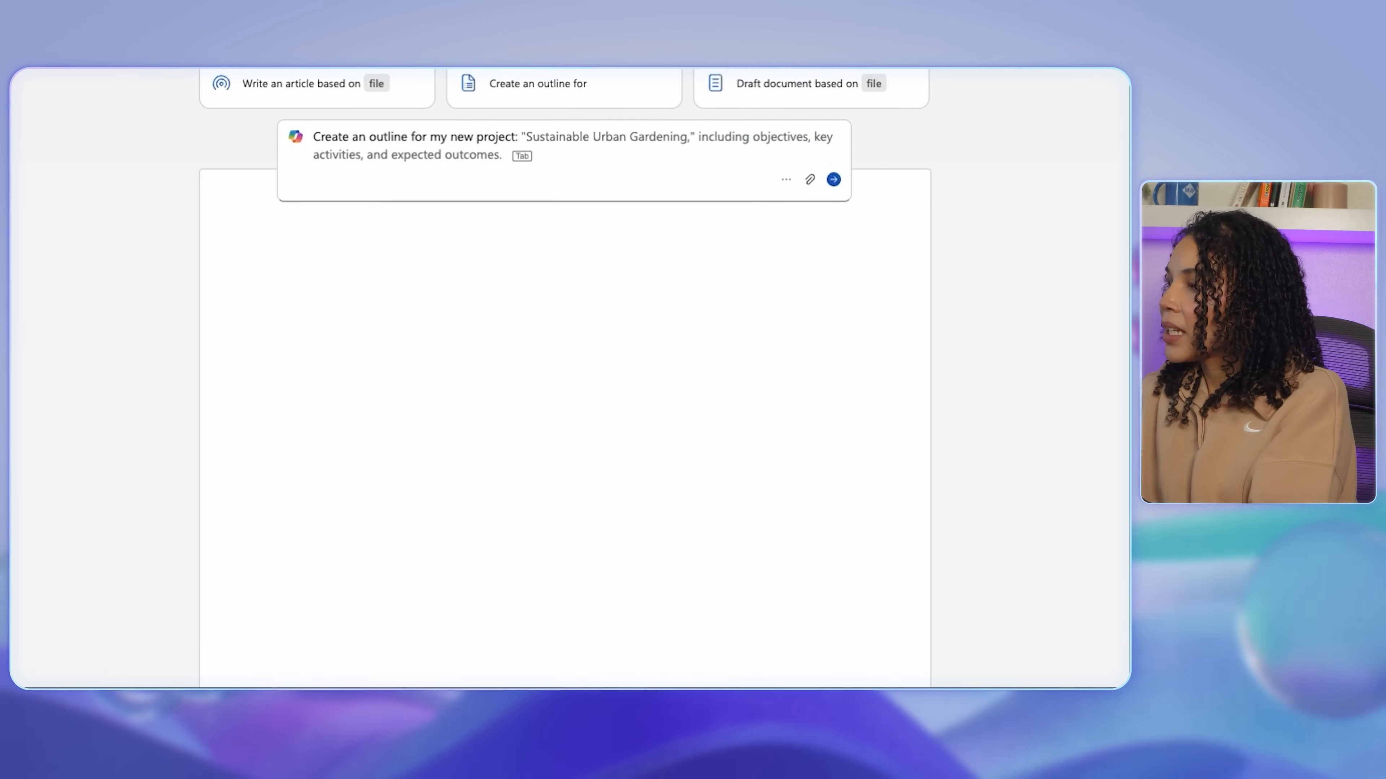
Request a Smart Home Automation System outline with objectives, key deliverables, timeline and high-level tasks.
text(Project Title: Development of a Smart Home Automation System)
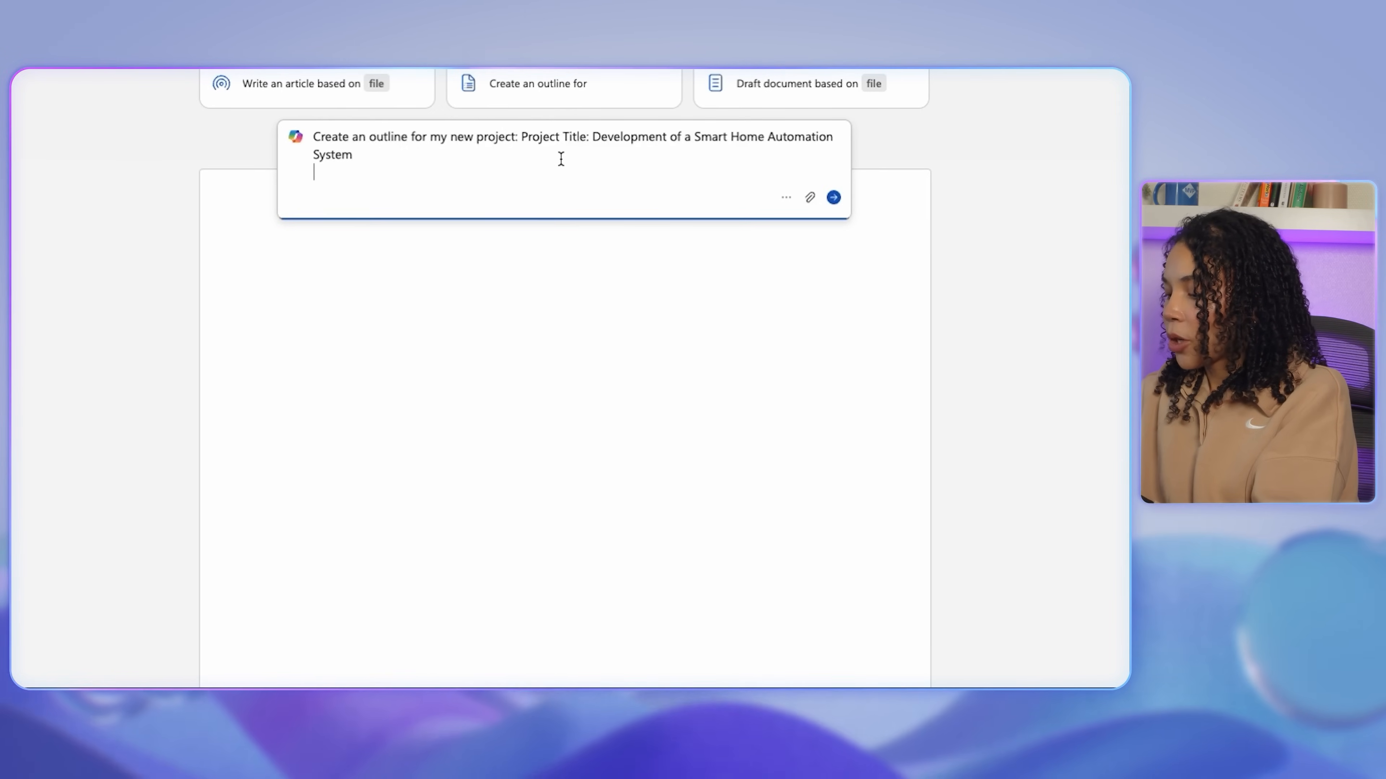
text(Add t)
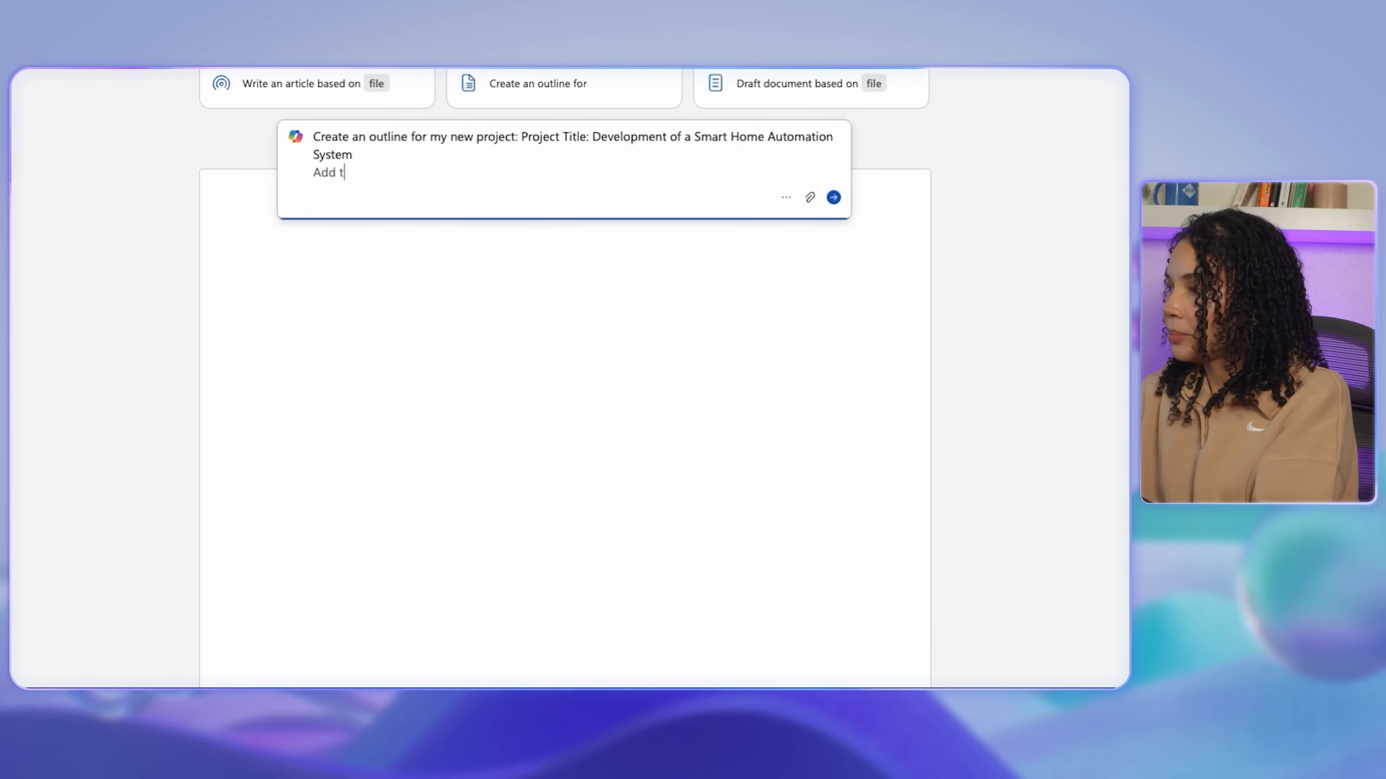
text(he detailed Objectives, Key deliverables,)
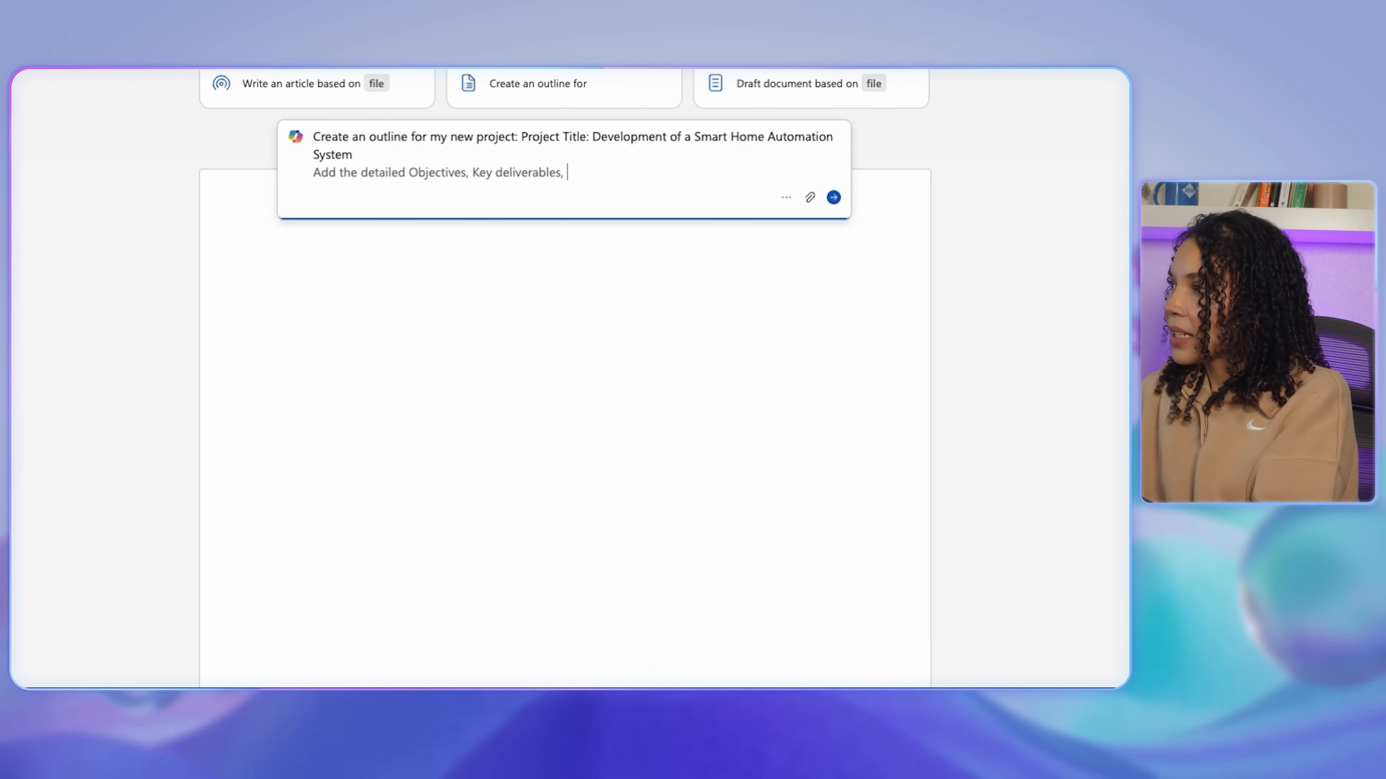
text(Timeline for deliverables, High Level tasks, split this into 10 tasks for the project end to end.)
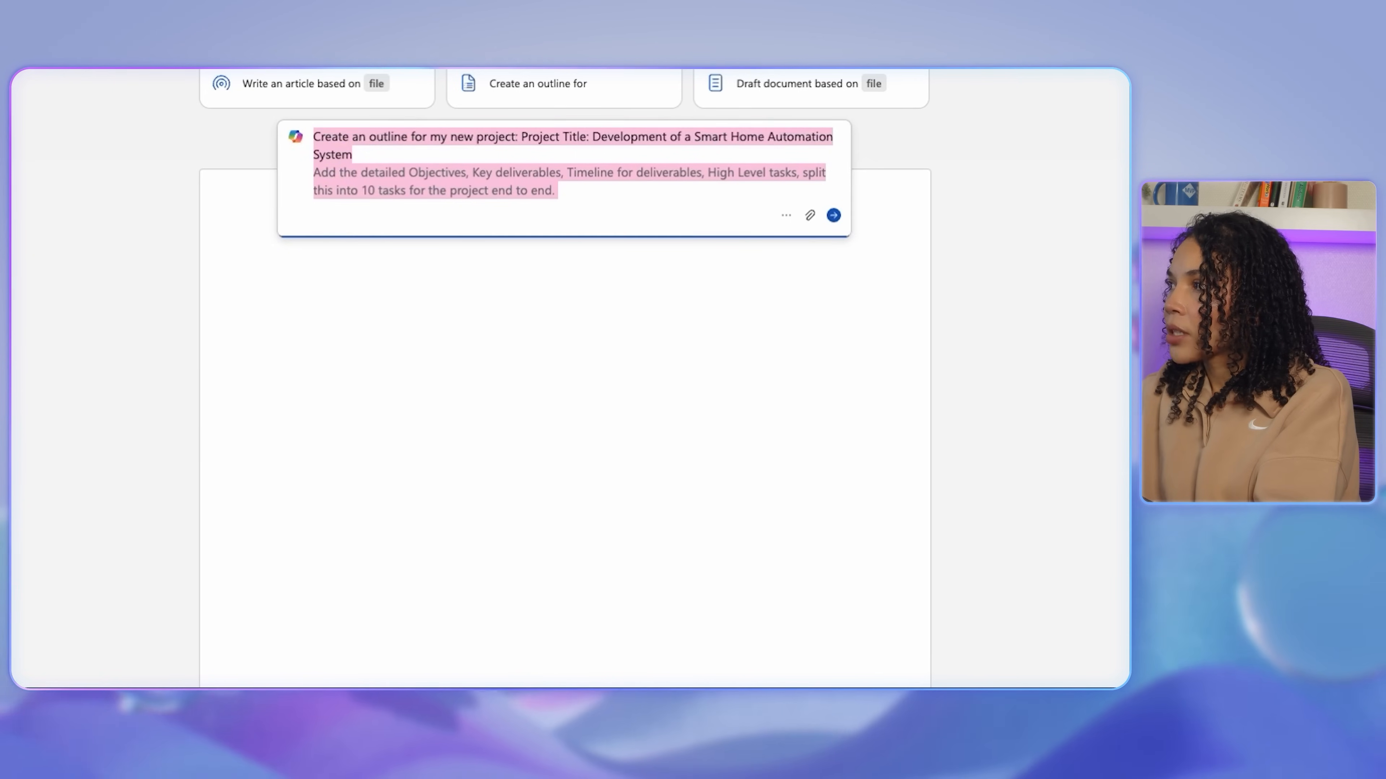
click(833, 215)
text(Can you break these tasks into s)
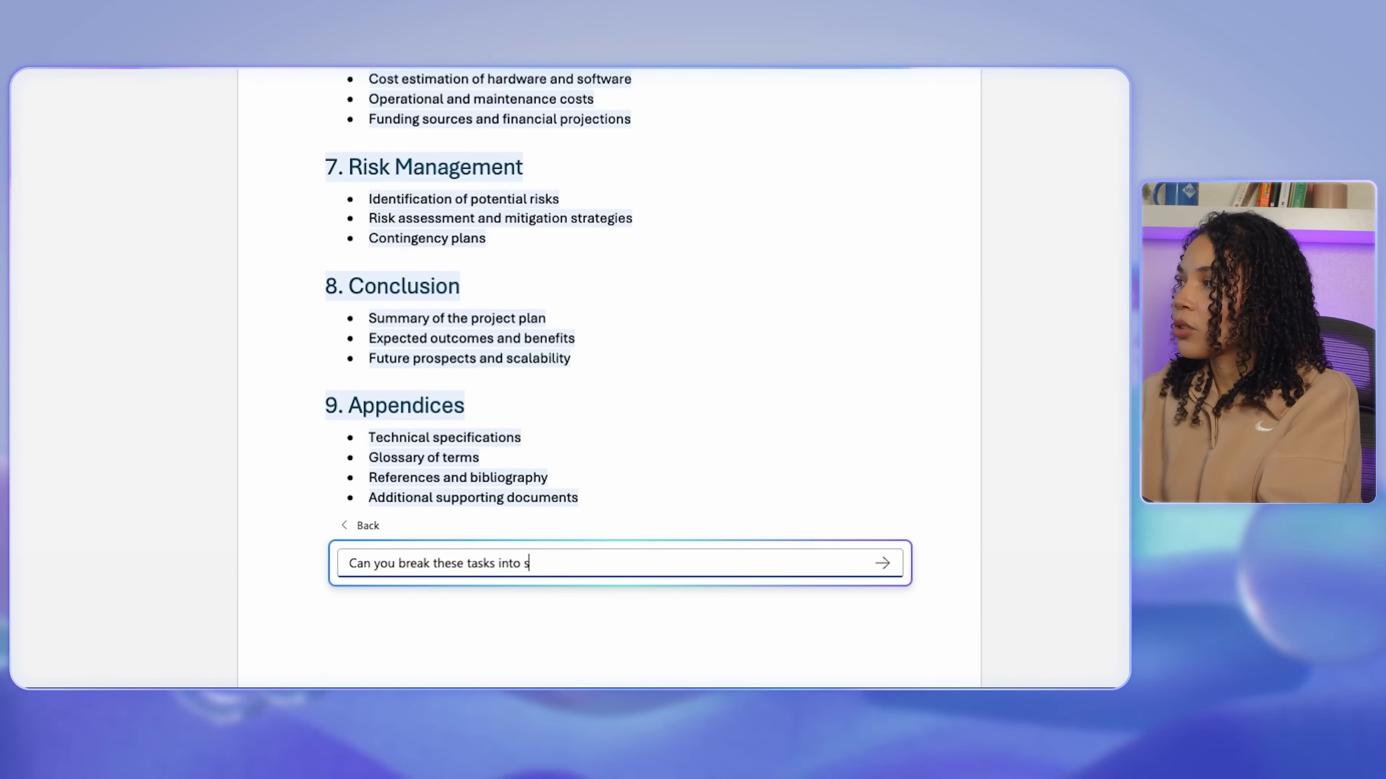
Have Copilot split tasks into smaller segments with allocated timeframes and keep the result.
text(maller segments, and also add an allocated timefr)
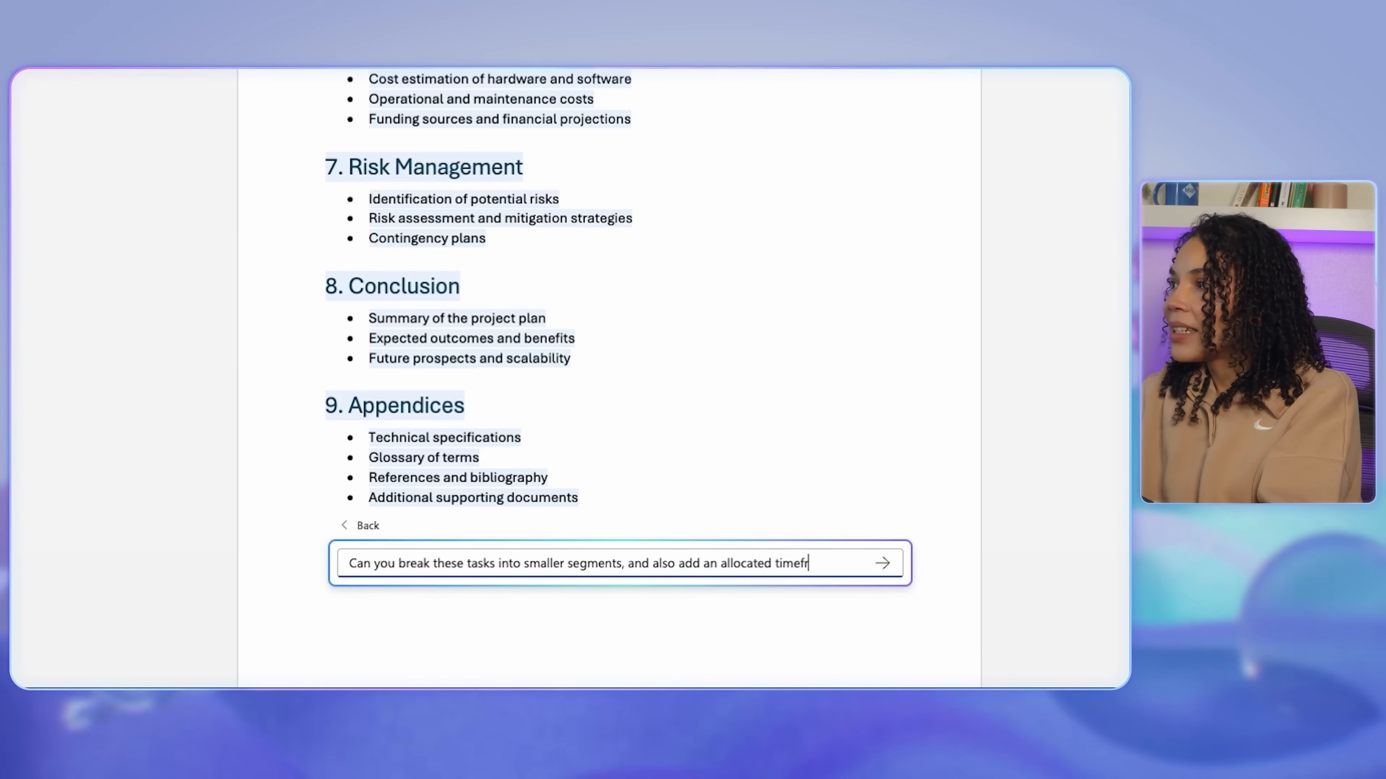
click(883, 562)
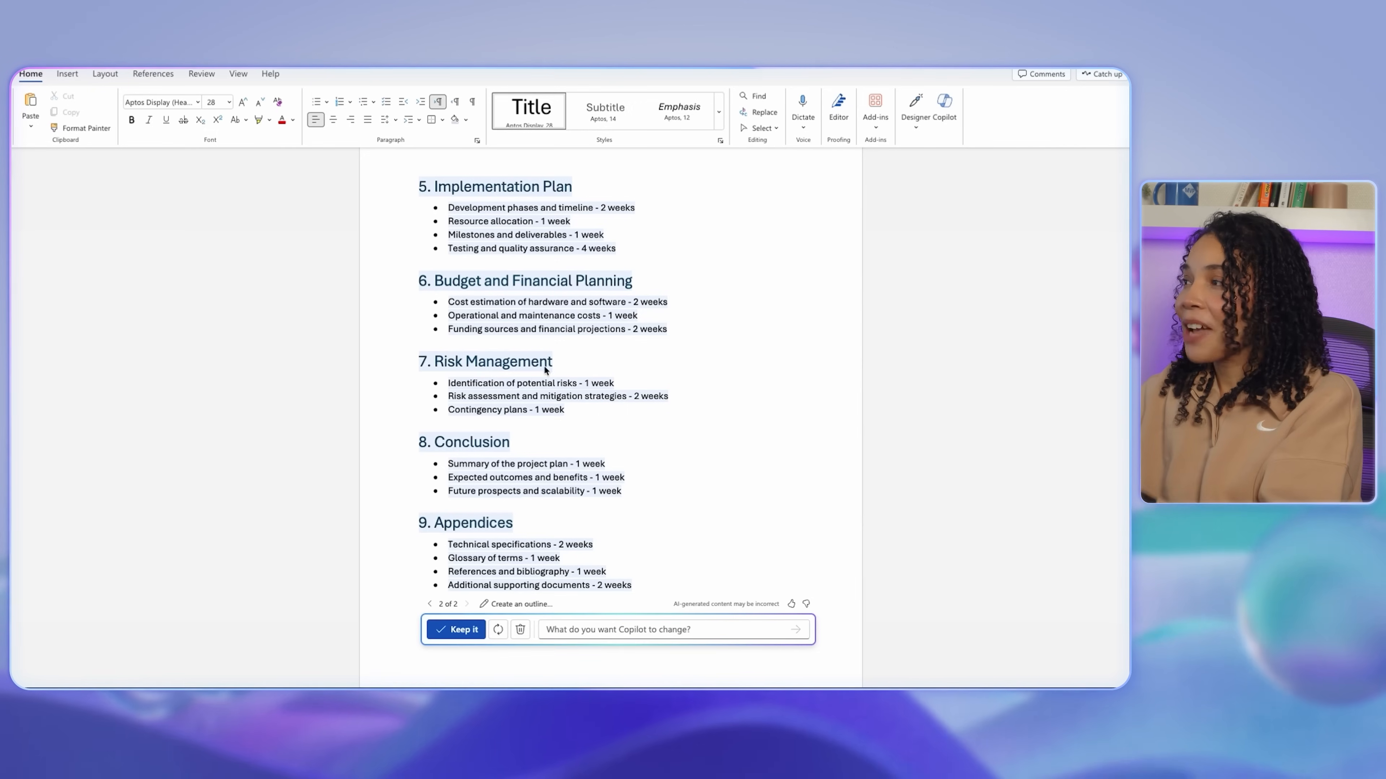
click(456, 629)
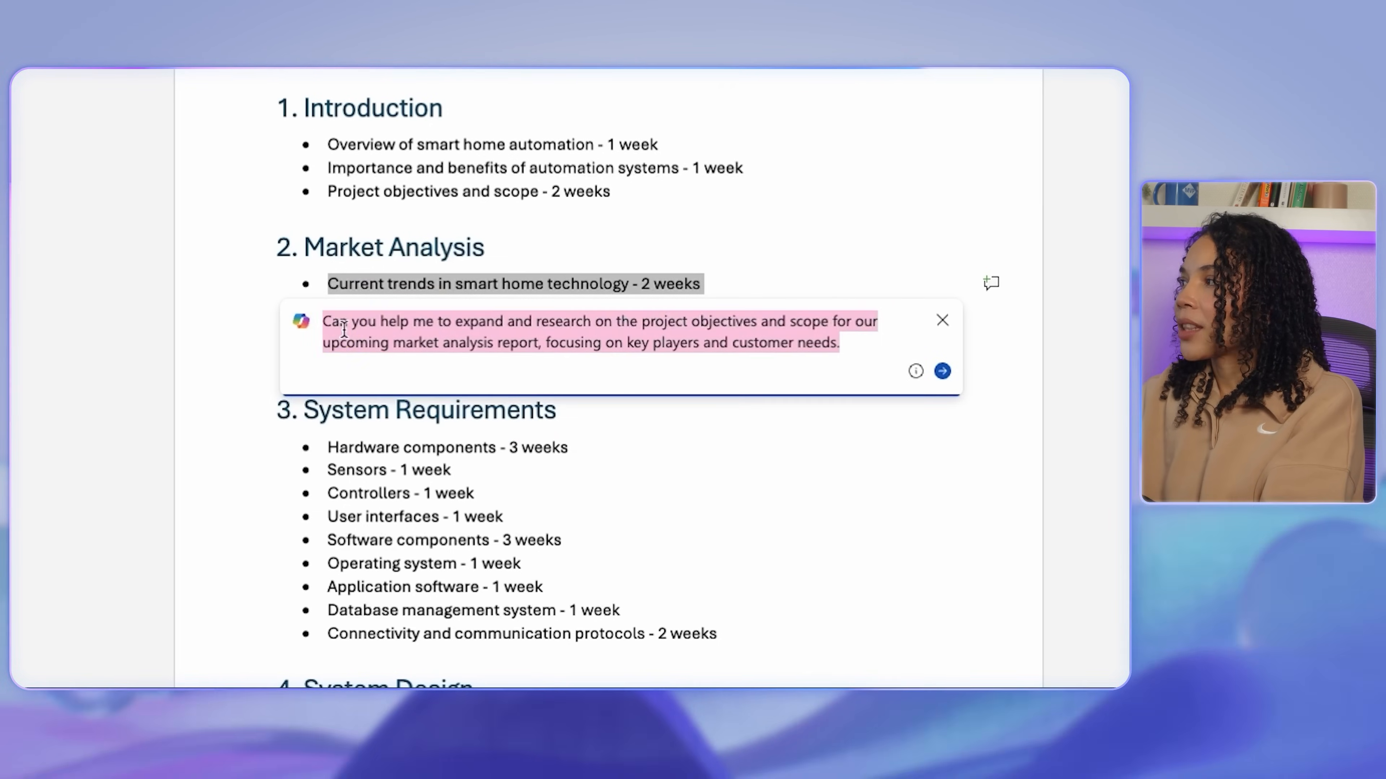
Send the request to expand Market Analysis with research on key players and customer needs.
click(941, 371)
text(Write up key considerations for the team when it)
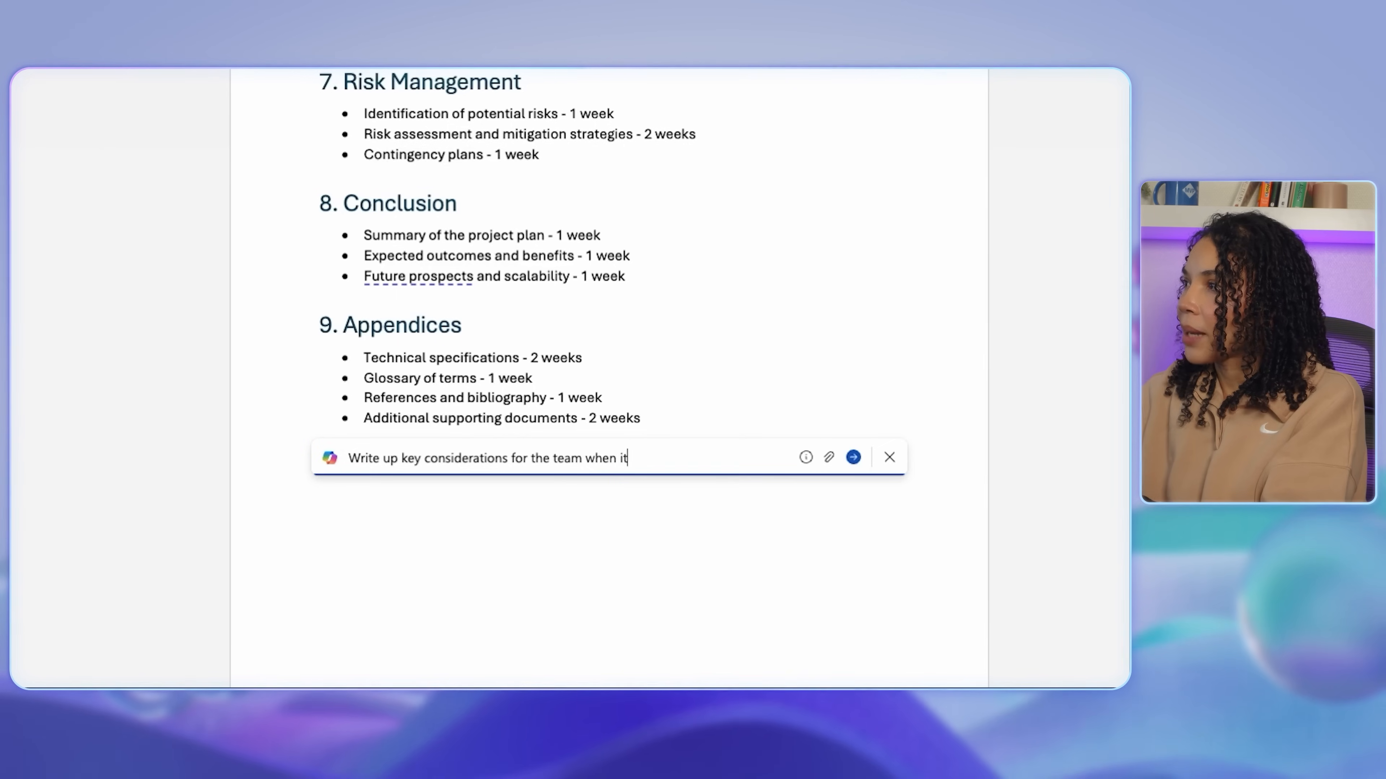
Generate team considerations on time management, clear communication and quality, and keep the text.
text(comes to managing time effectively, ensuring clear communication, and maintaining high standards of quality.)
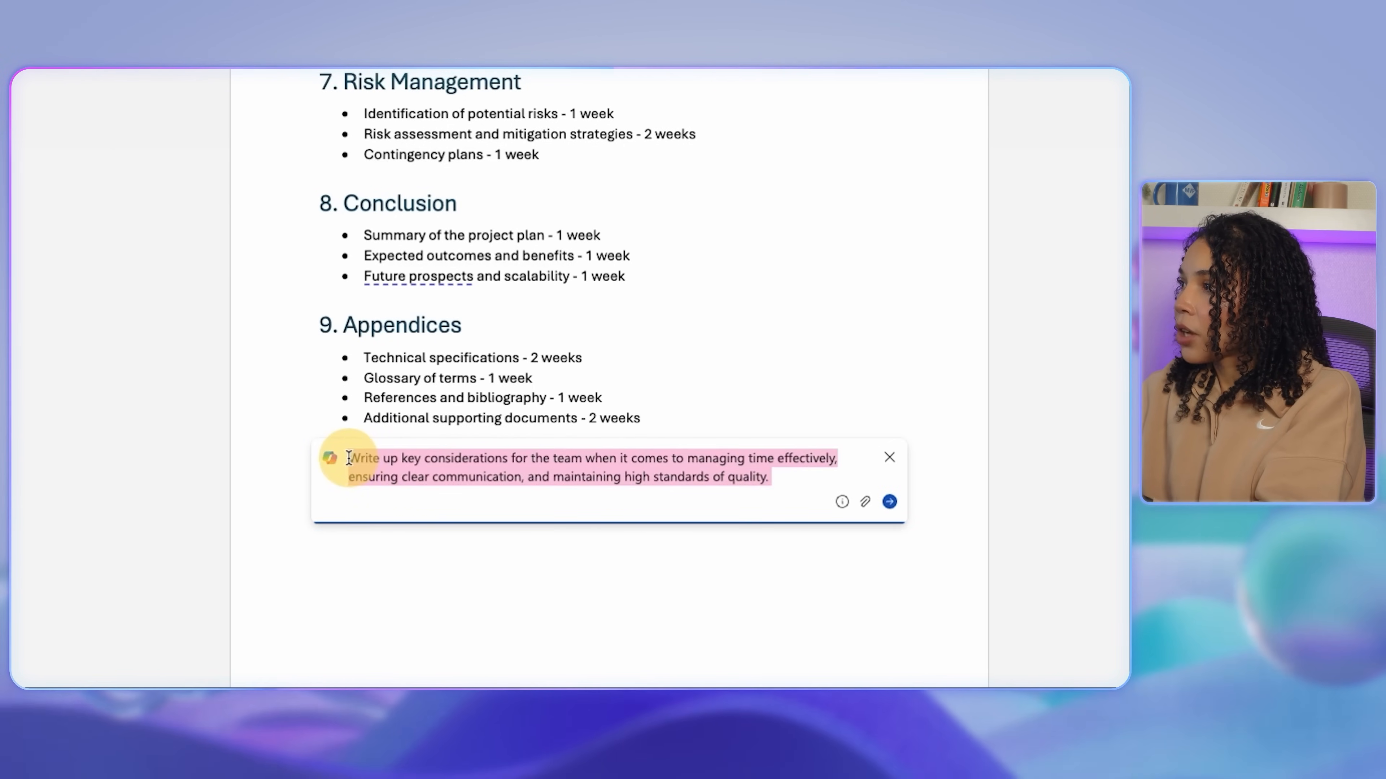
click(888, 500)
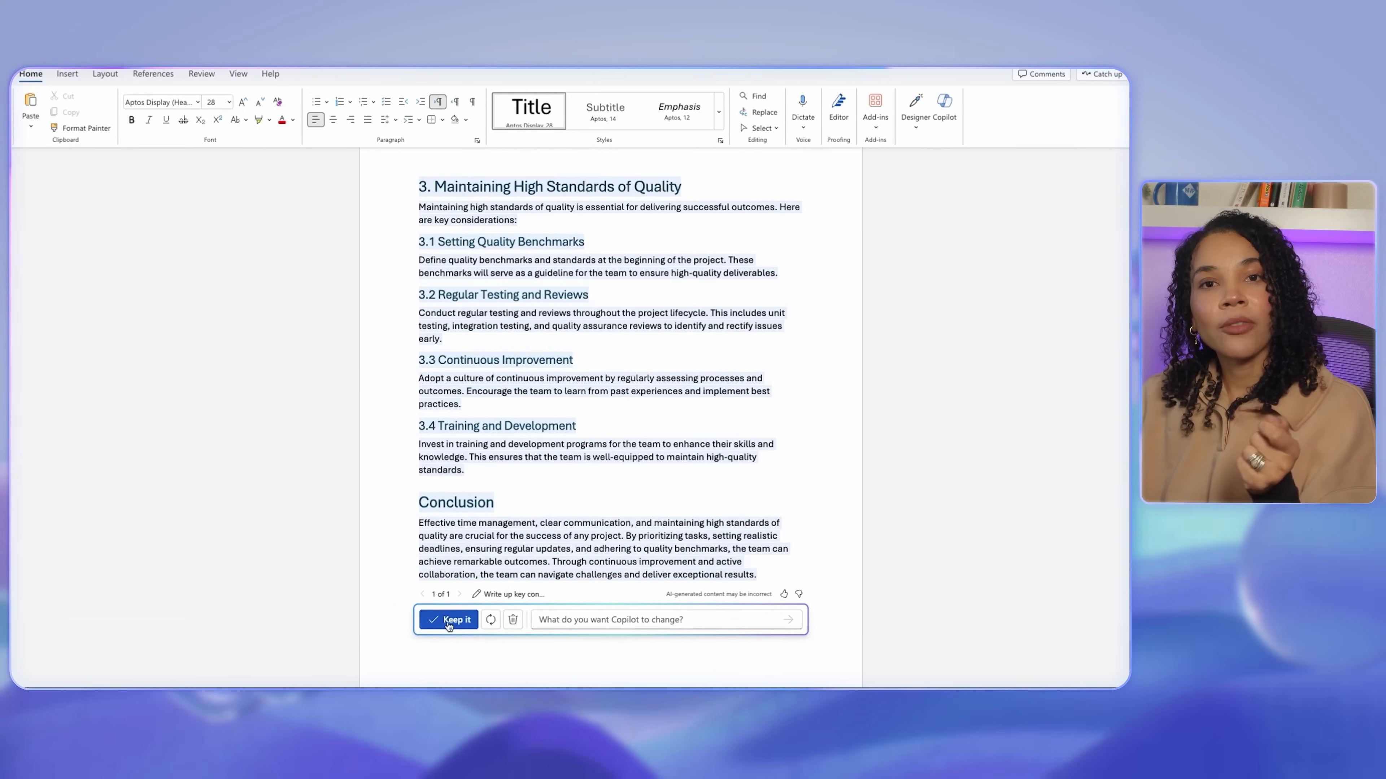
click(448, 620)
text(Place the project plan into a table, with)
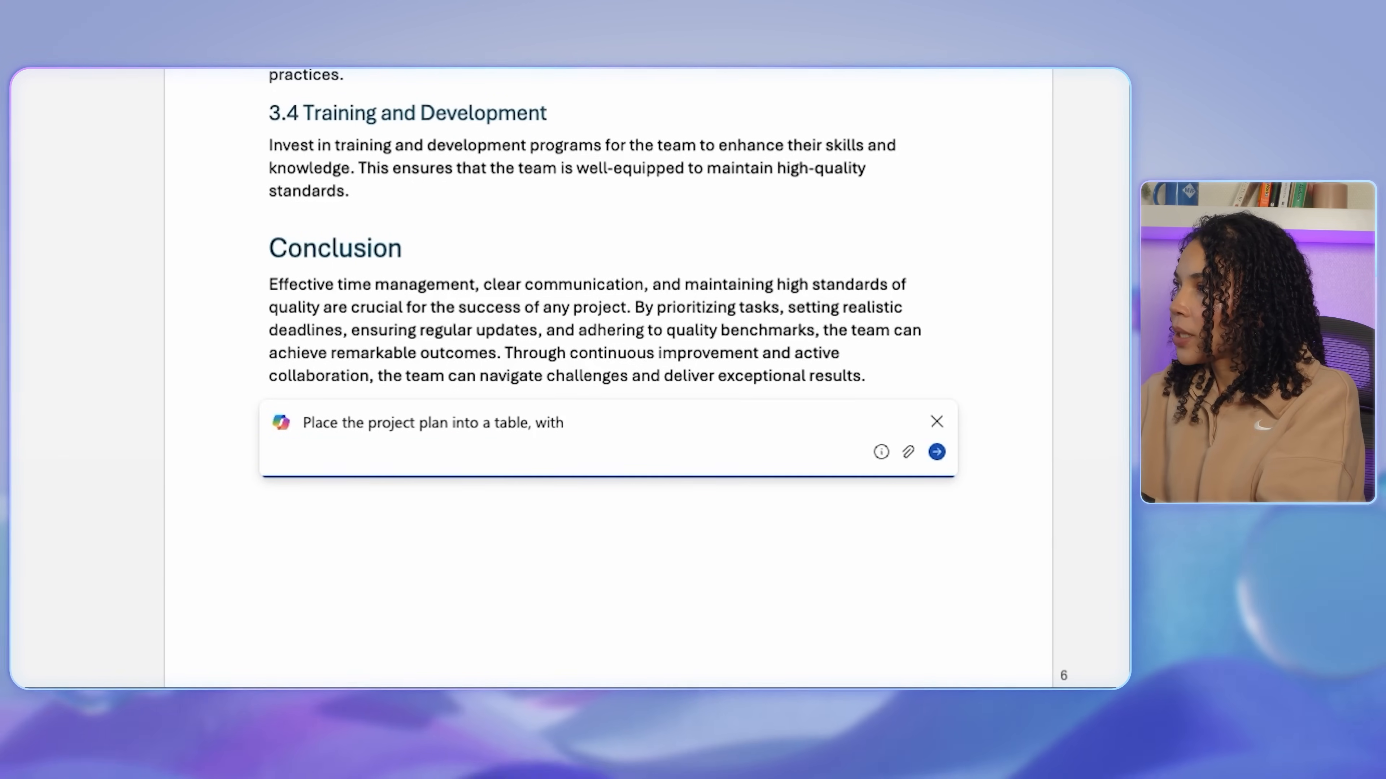
Request the plan as a table with stakeholder, due date and progress columns and bold task summaries.
text(a column for responsible stakeholders and due)
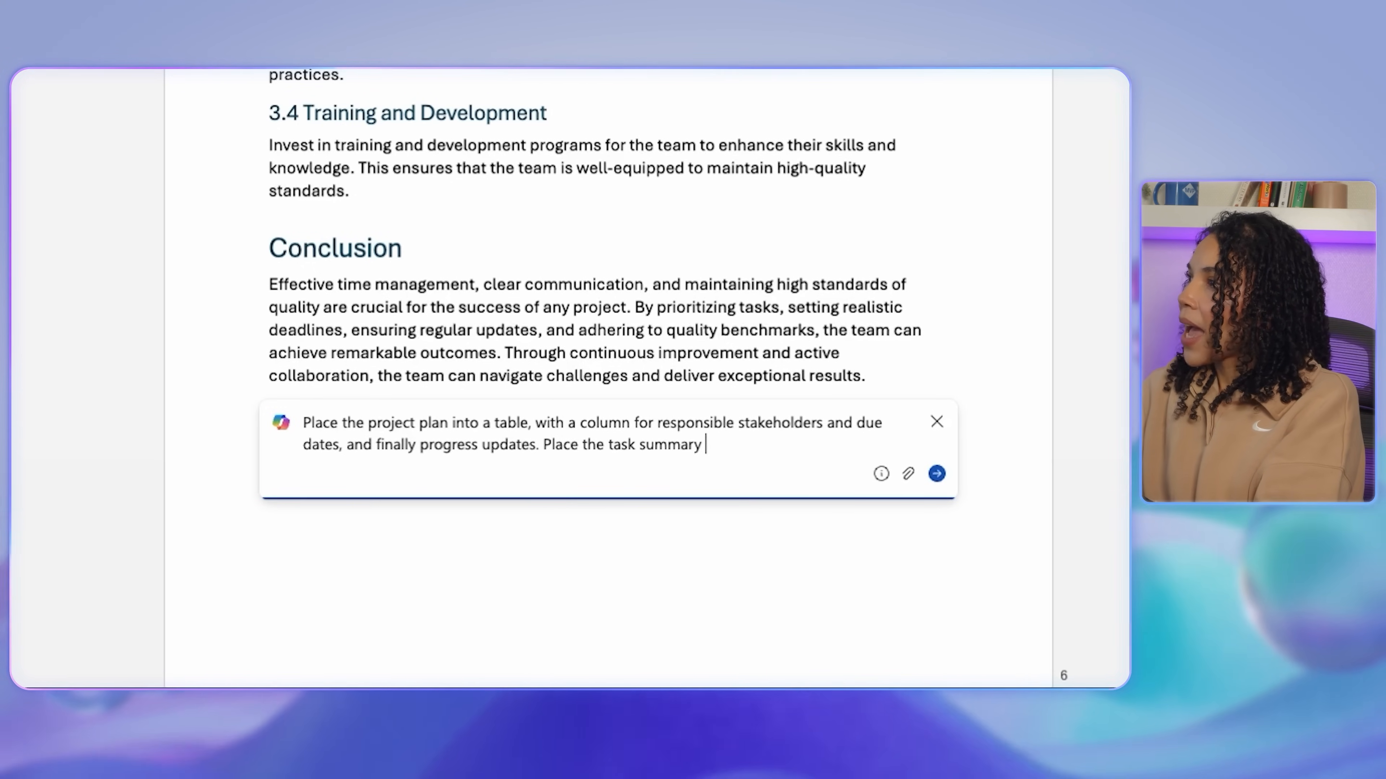
text(in bold into the project plan for clarity and easy tracking of milestones.)
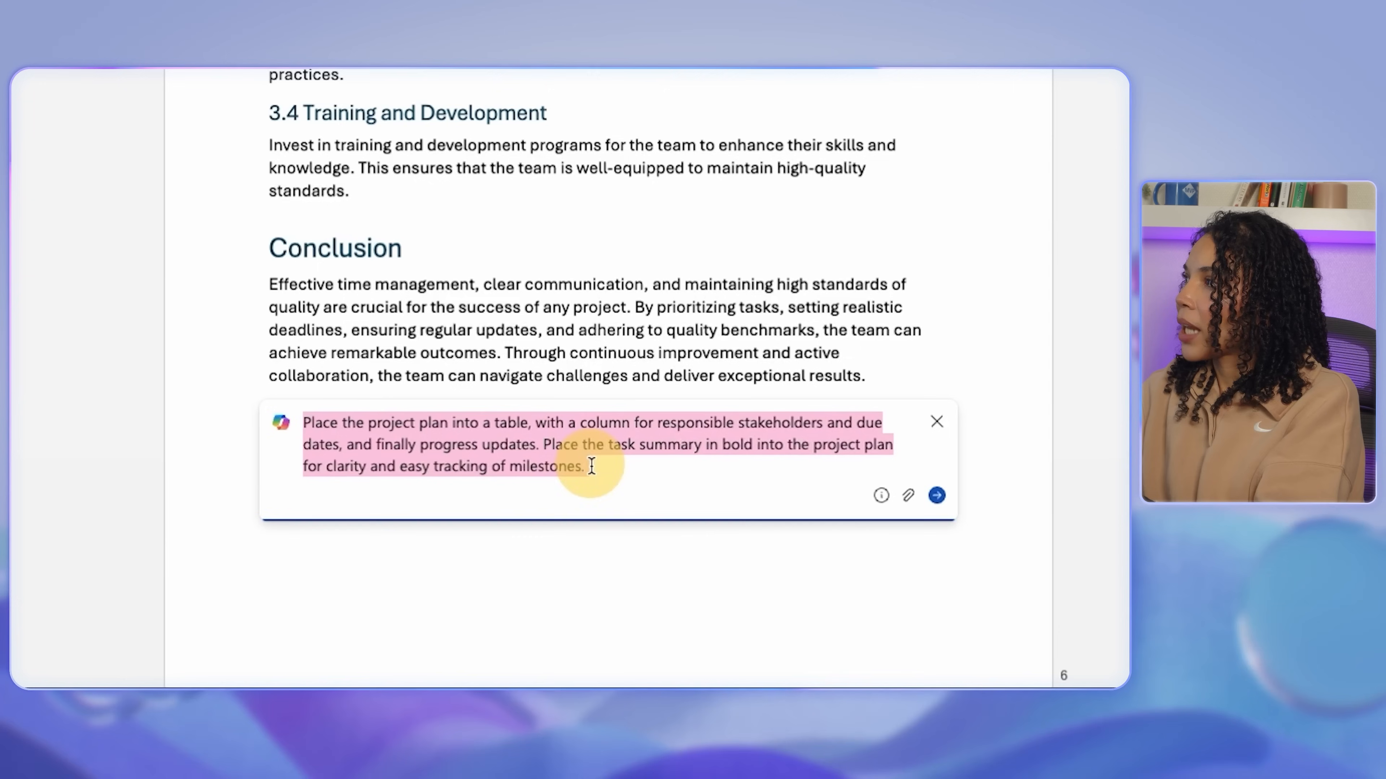
click(936, 495)
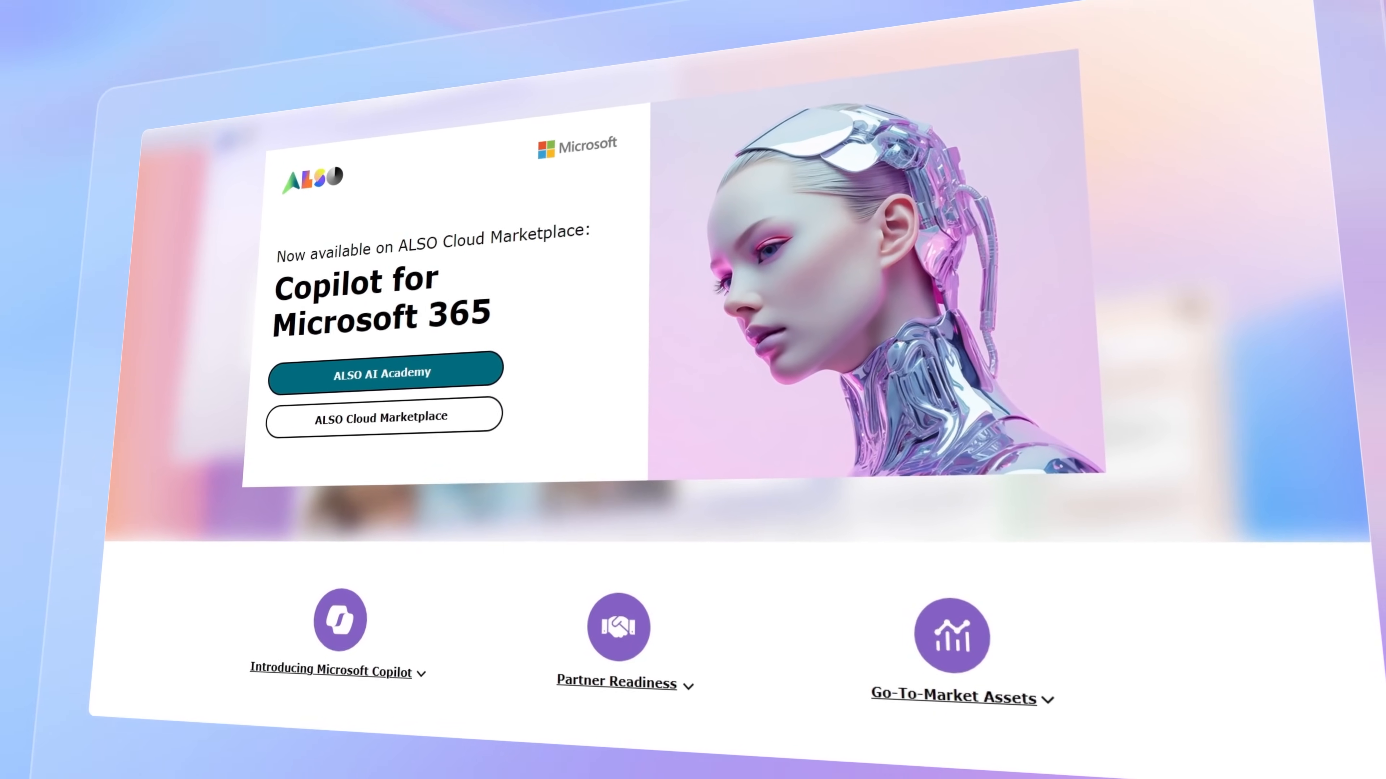
Scroll the ALSO Copilot page down to the Join the ALSO AI Academy section.
scroll(down, 3)
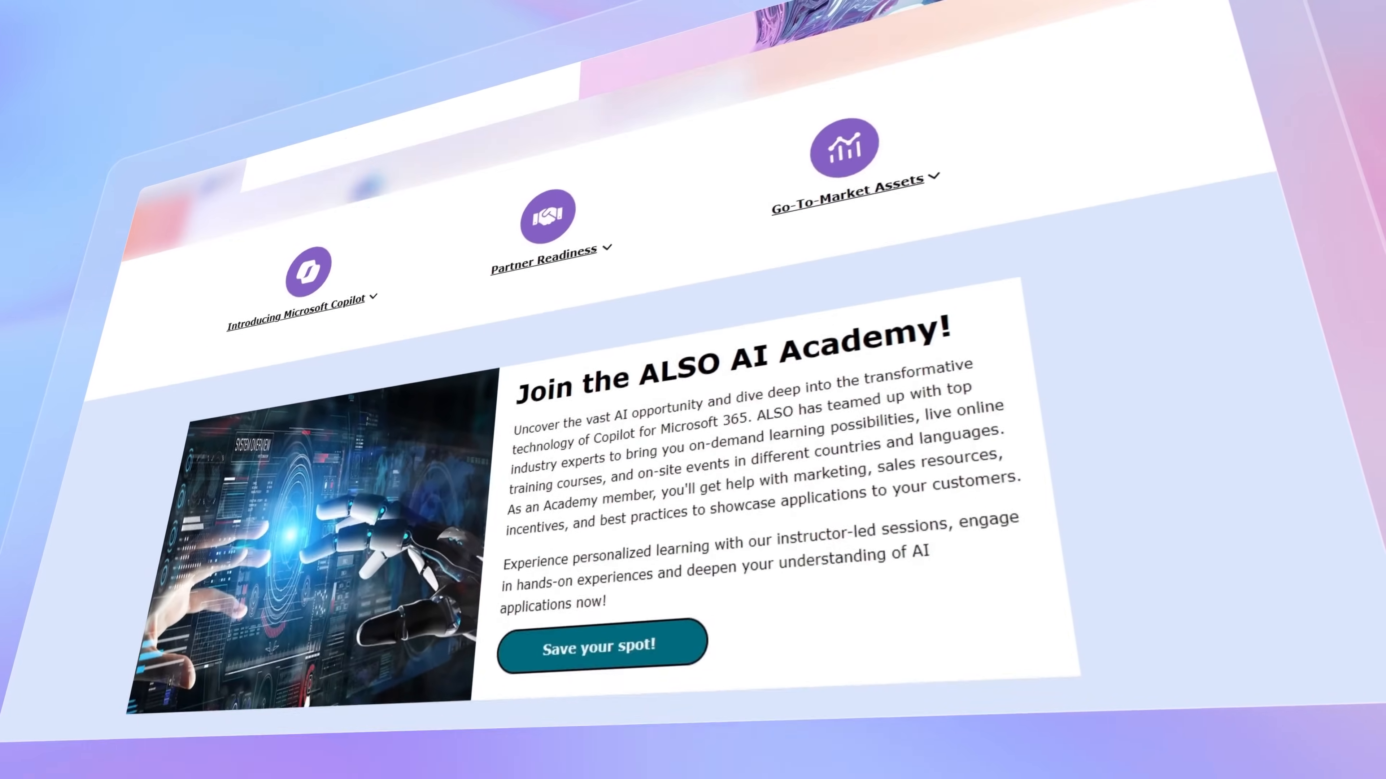